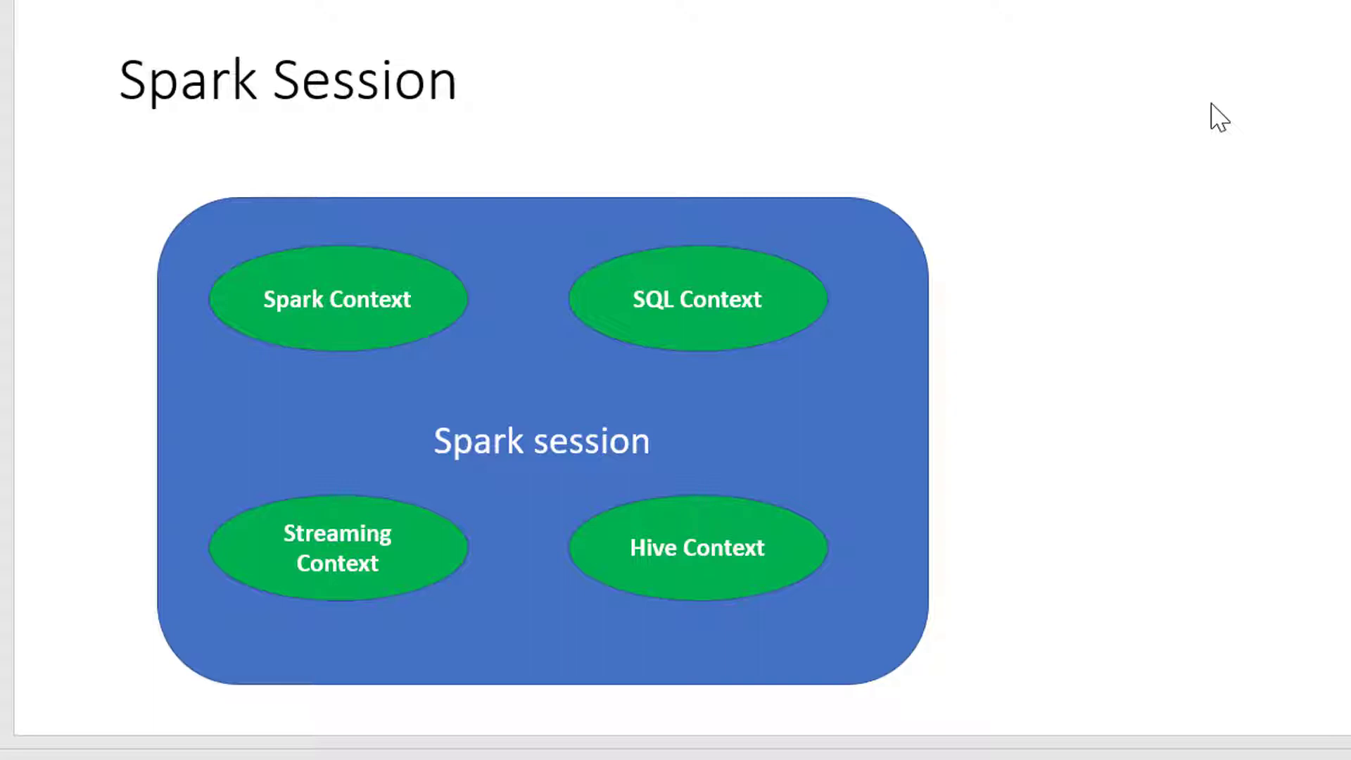
mouse_move(1201, 103)
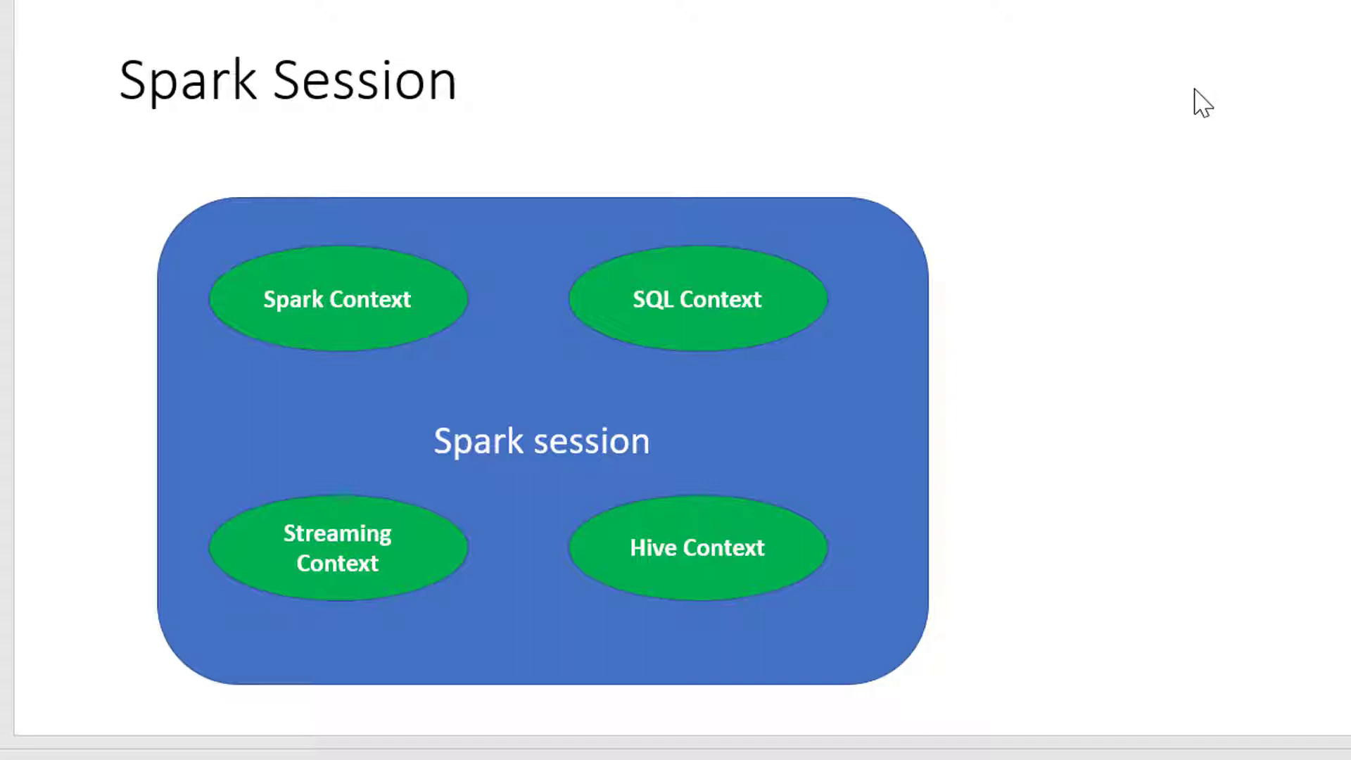
mouse_move(1176, 78)
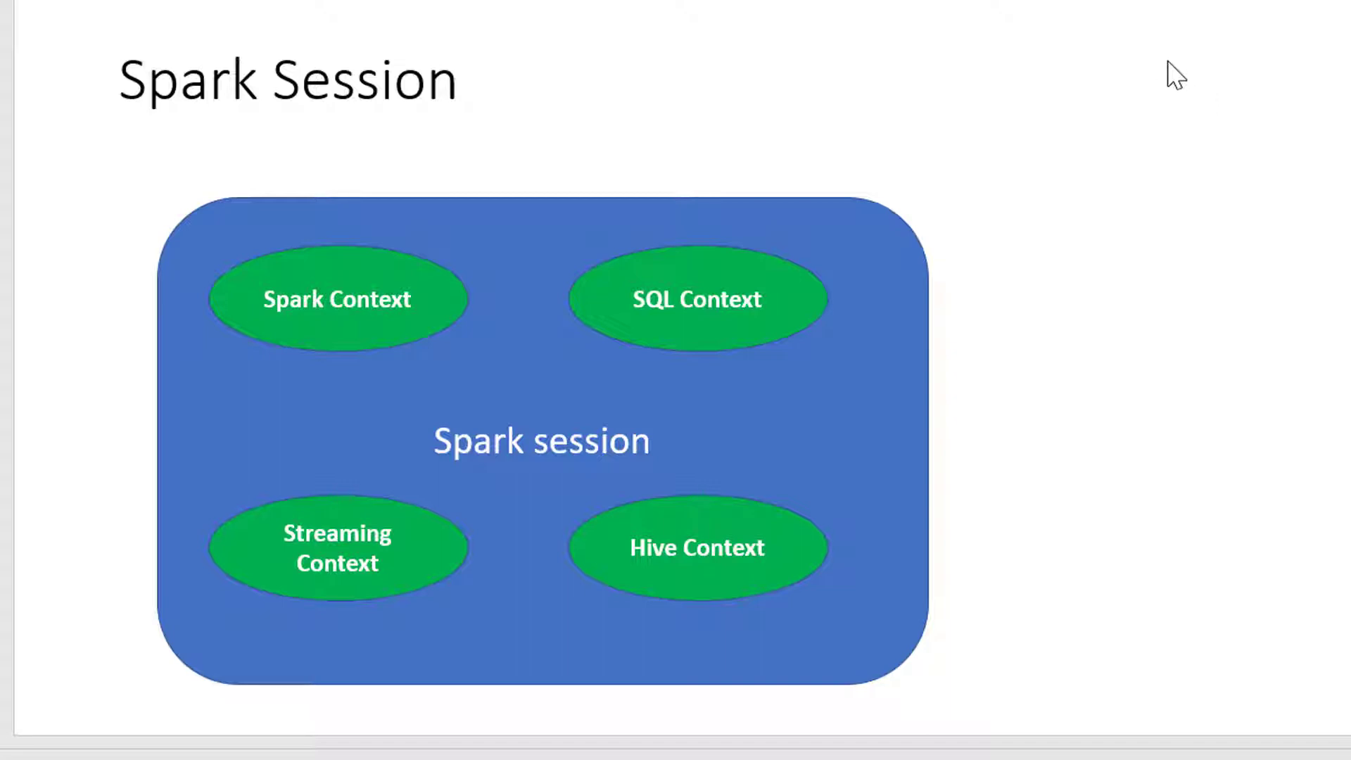
mouse_move(953, 78)
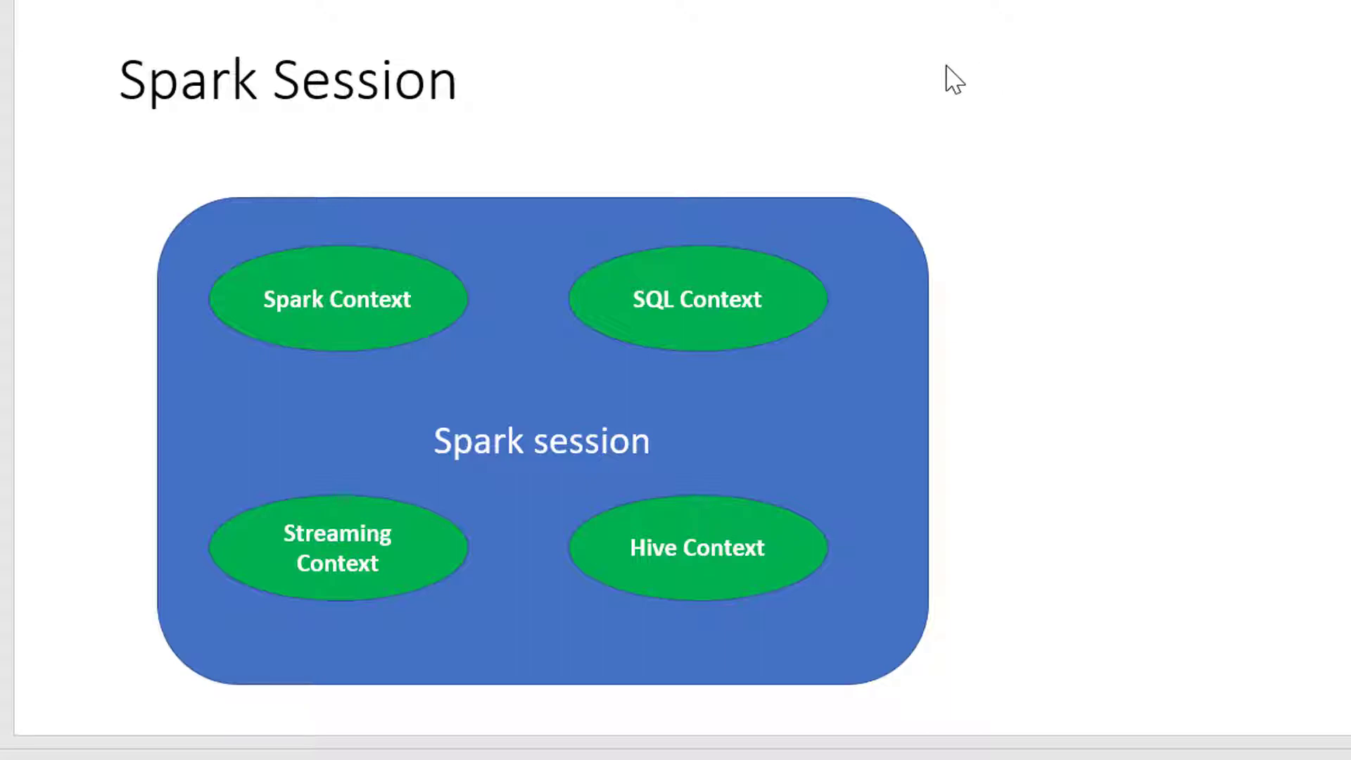
Launch the Spark shell with ./bin/spark-shell from the spark directory
left_click(290, 739)
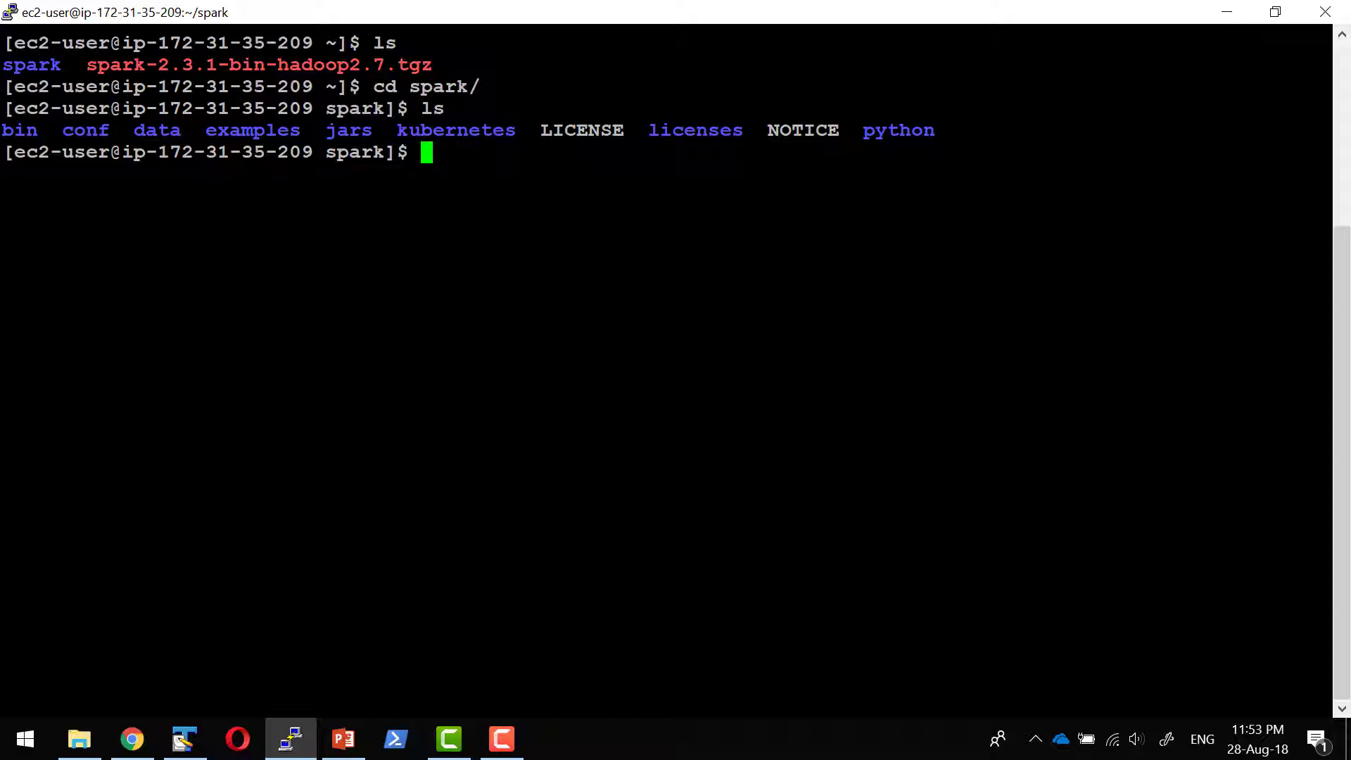
type("./bin/spark-shell")
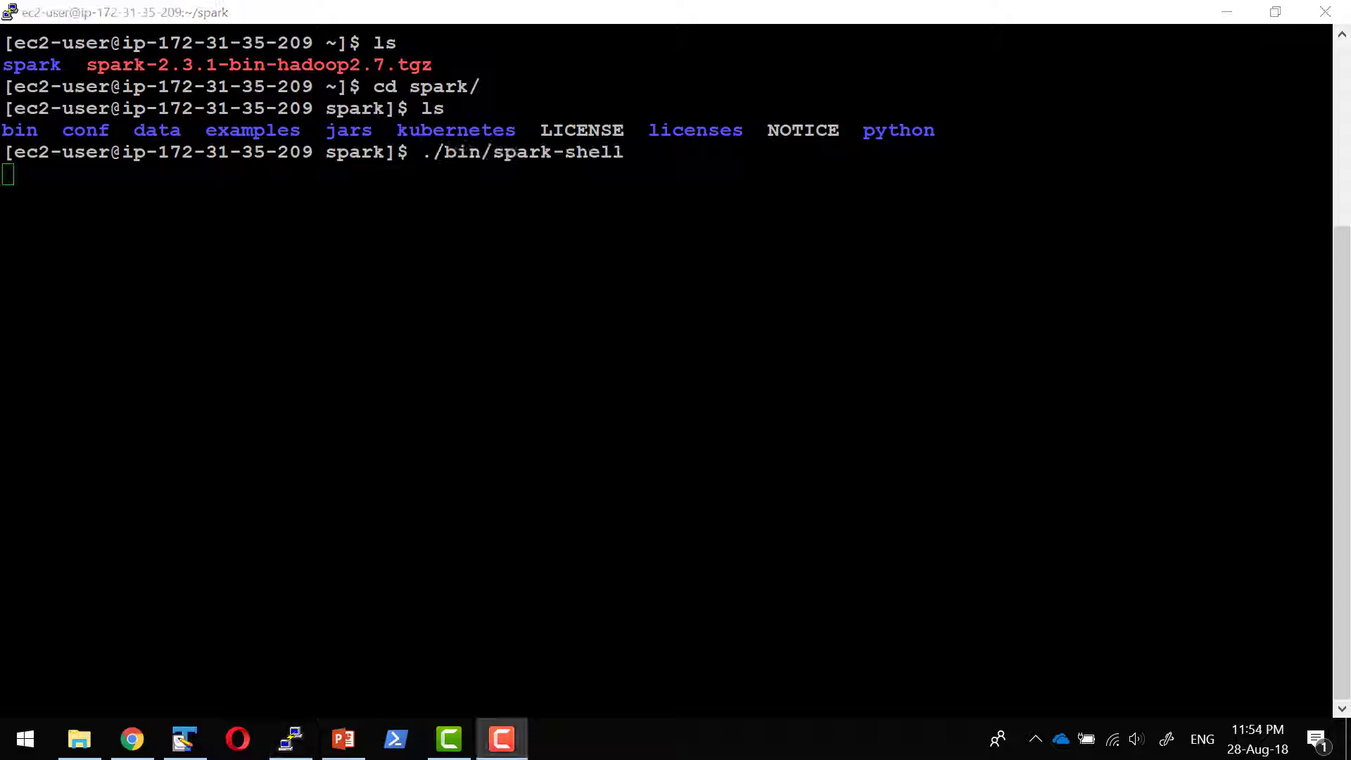
key("Return")
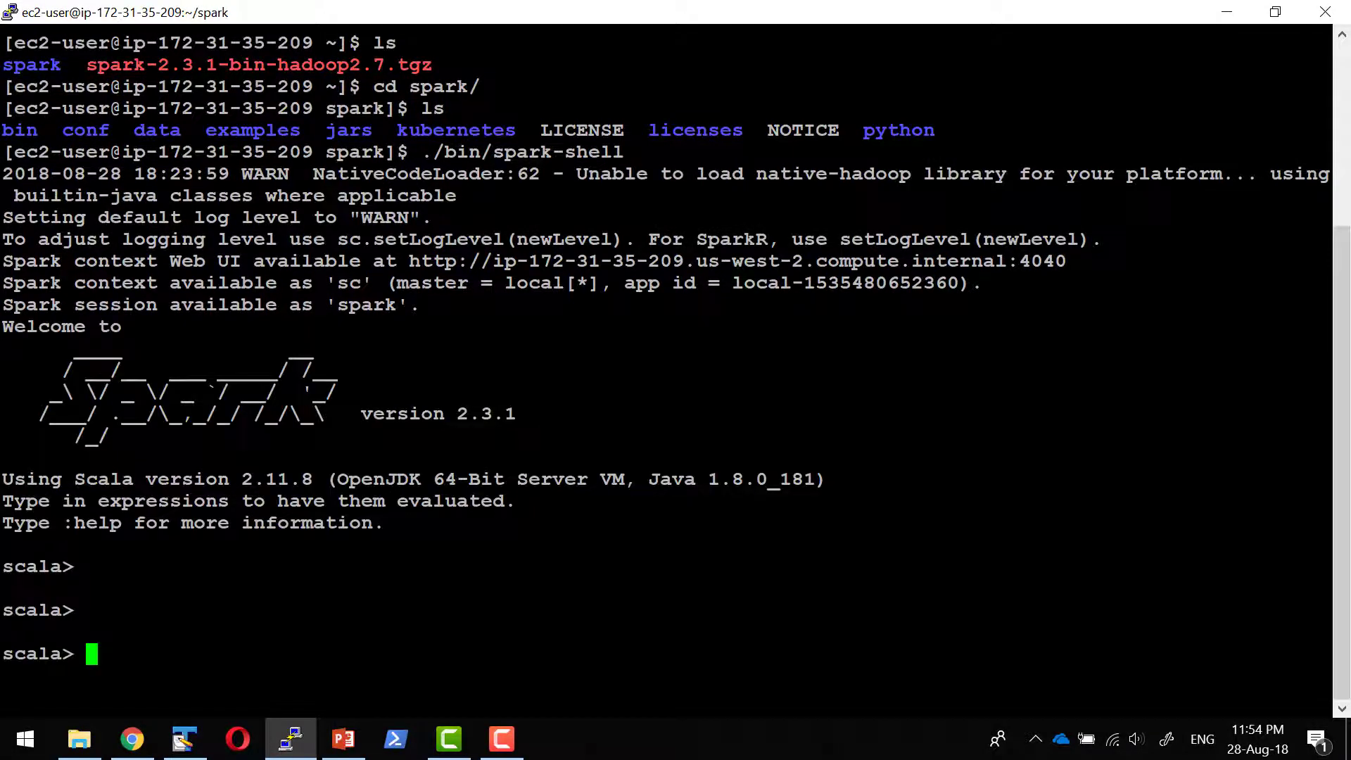
Define val textFile = spark.read.textFile("README.md"), re-running after the quote error
type("val text")
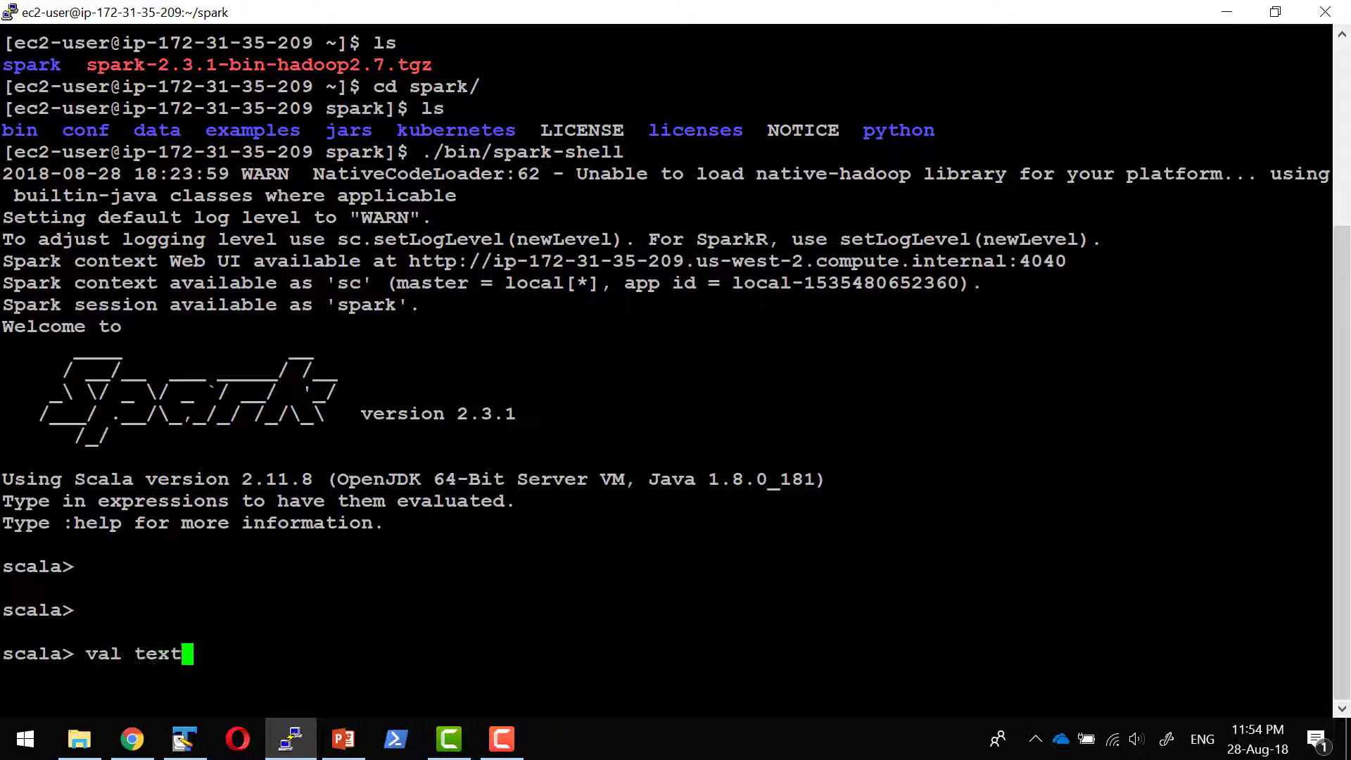
type("File spark")
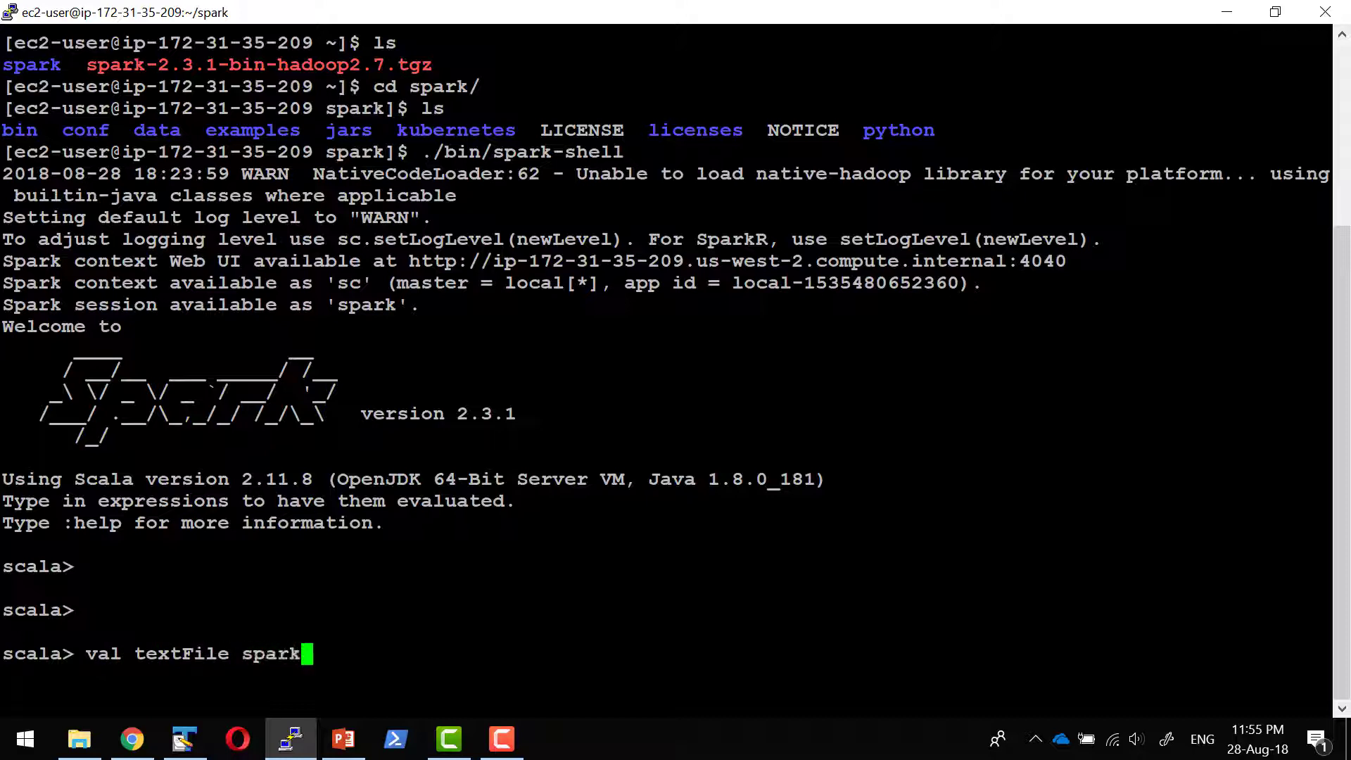
key("Backspace")
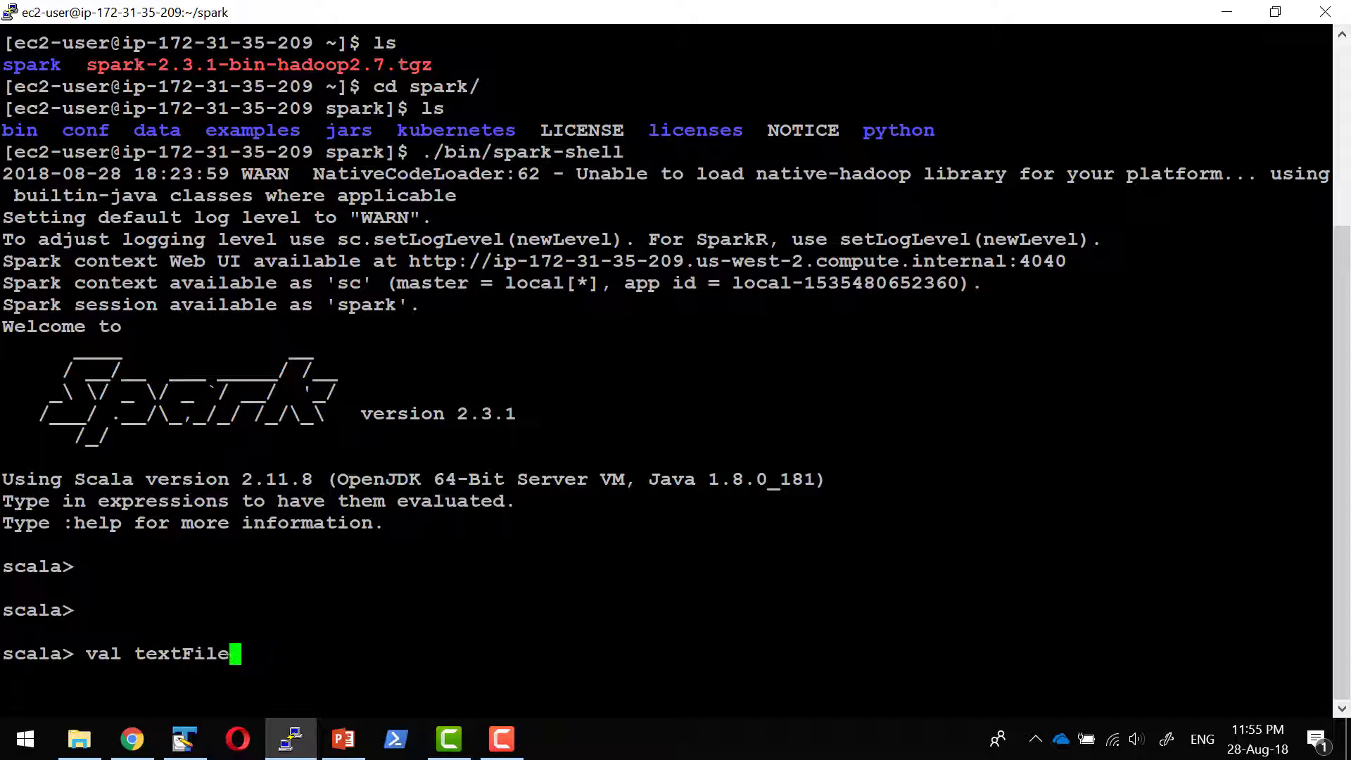
type("= spark.r")
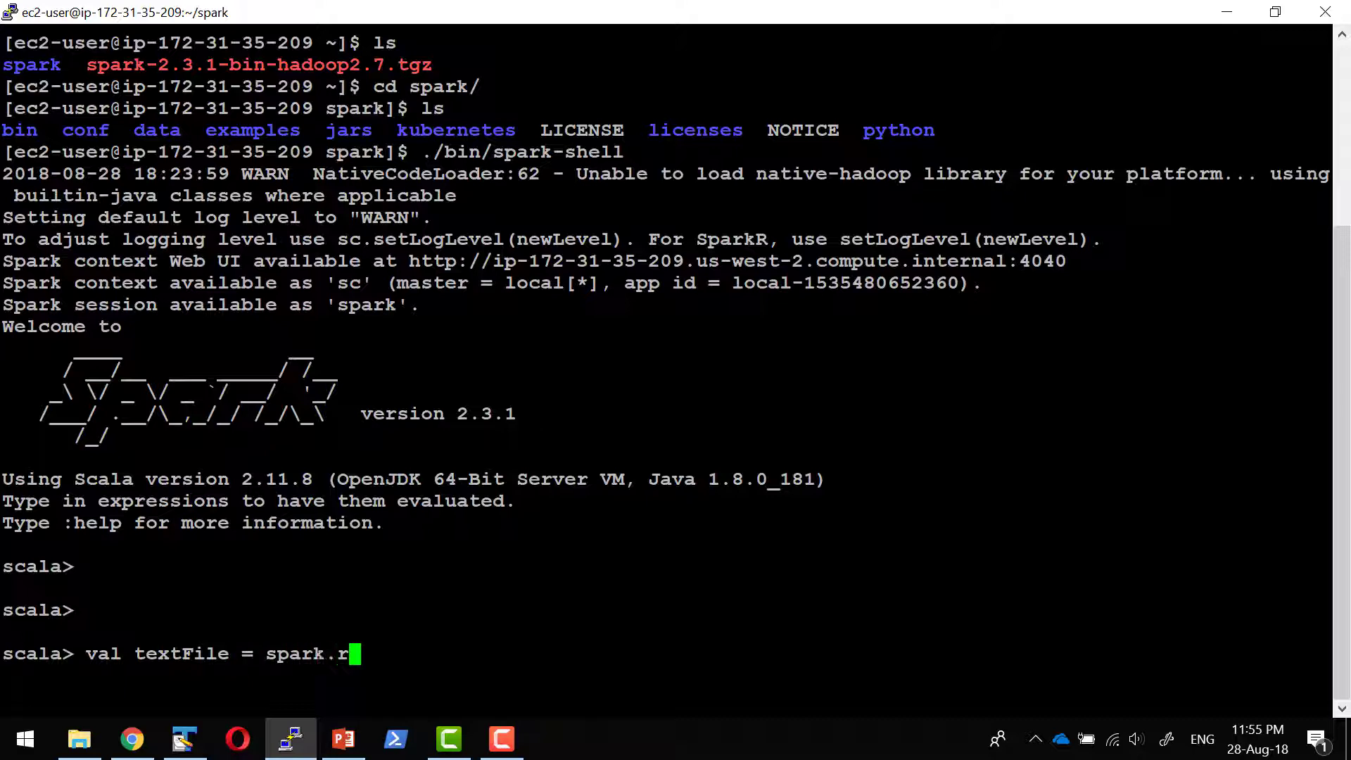
type("ead.")
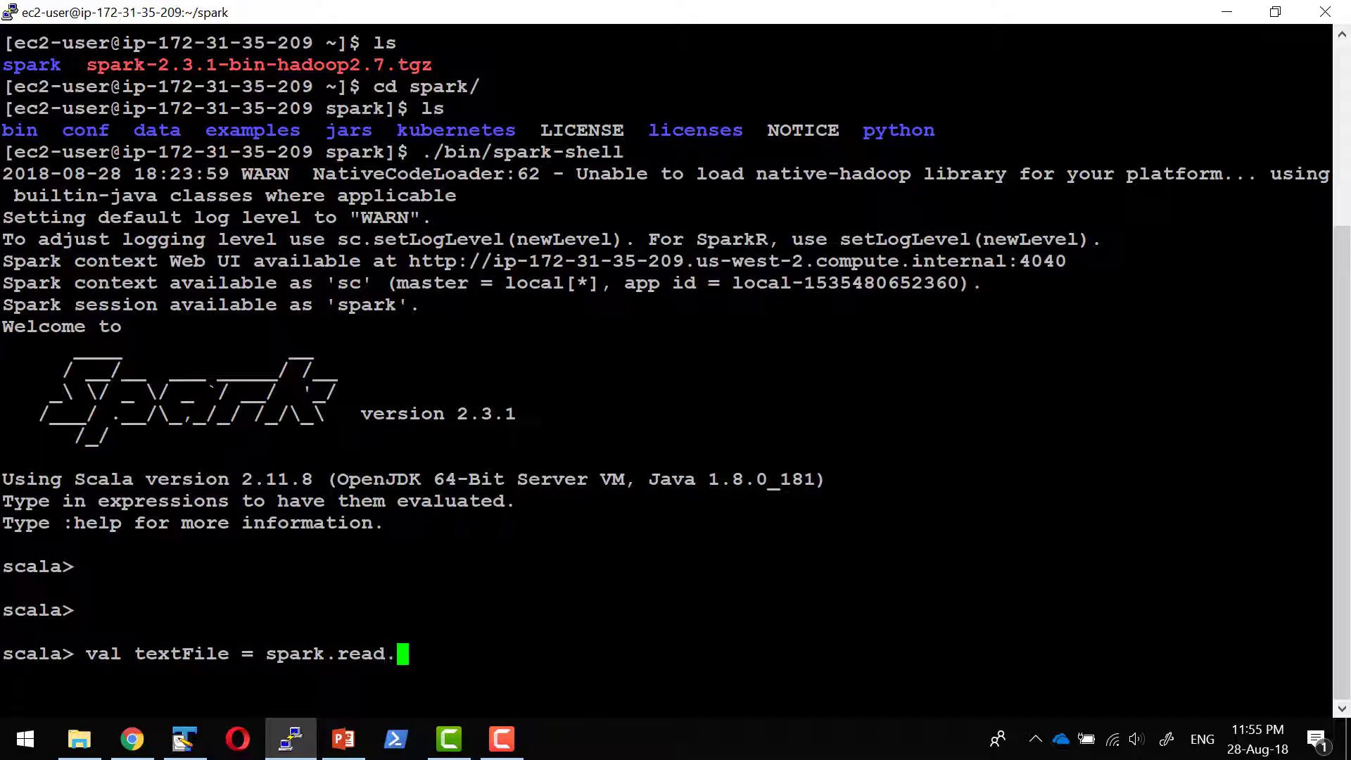
type("teax")
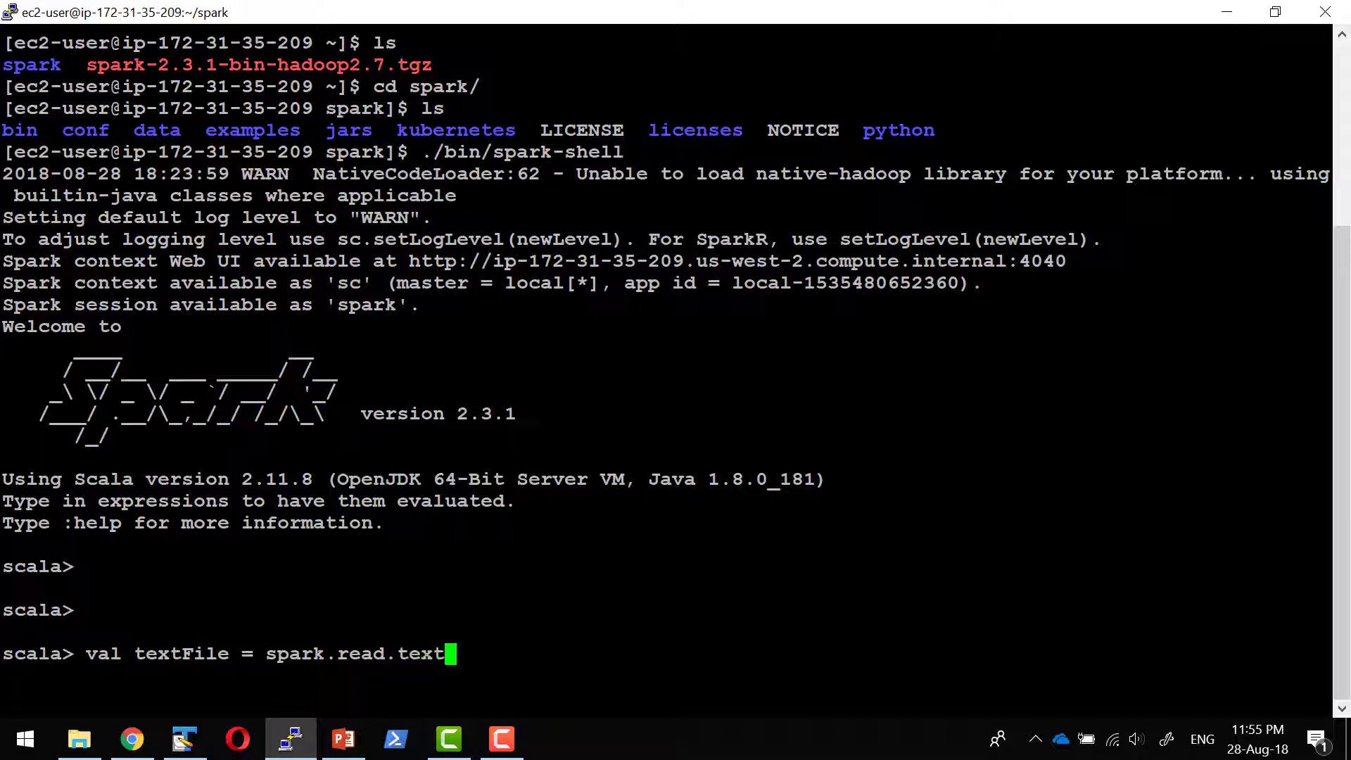
type("File")
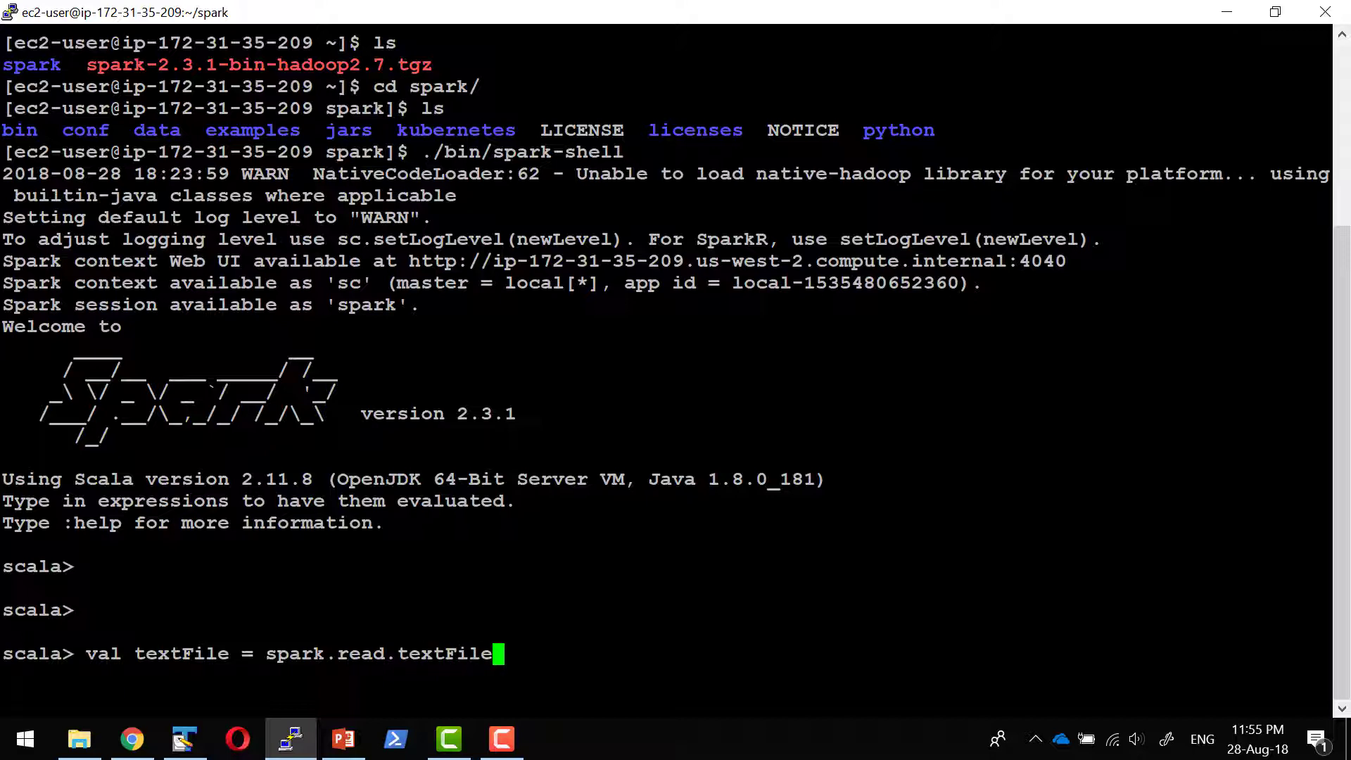
type("(\"R")
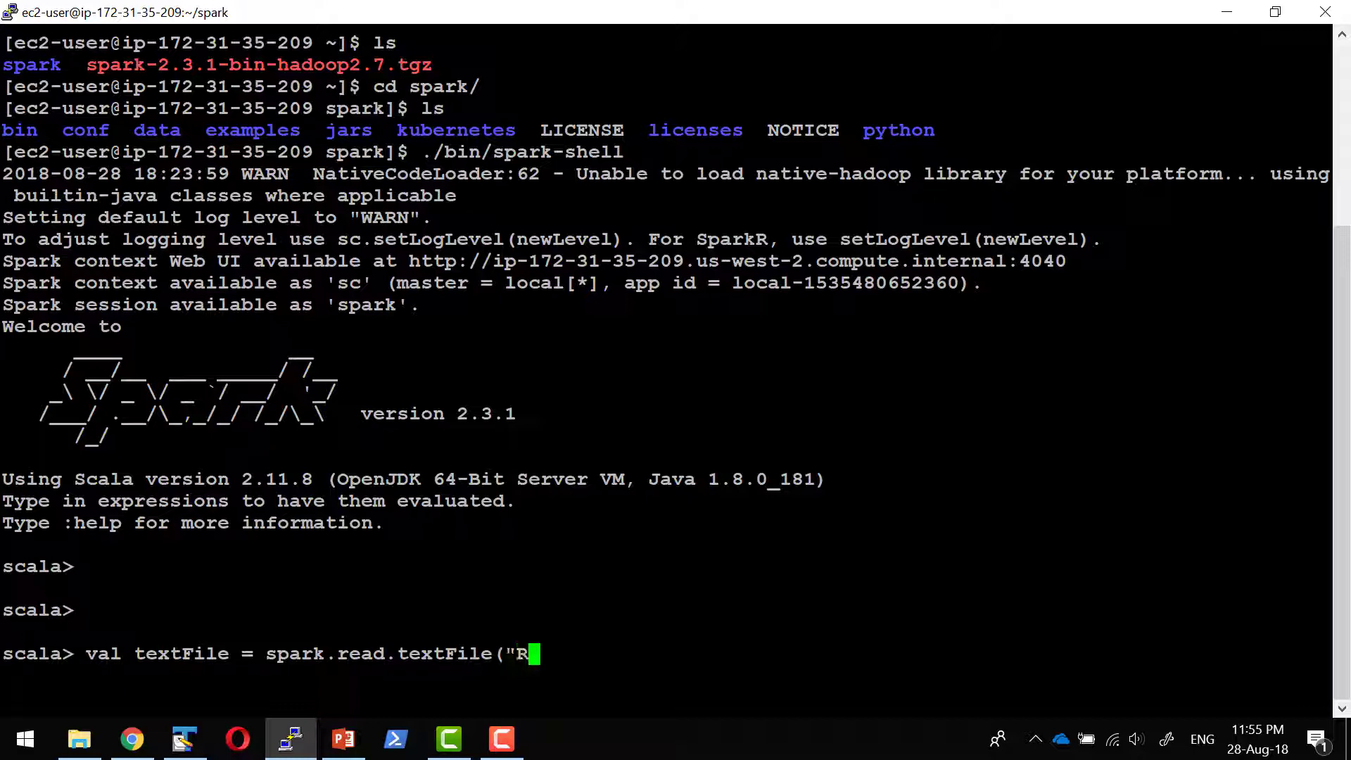
type("EADME")
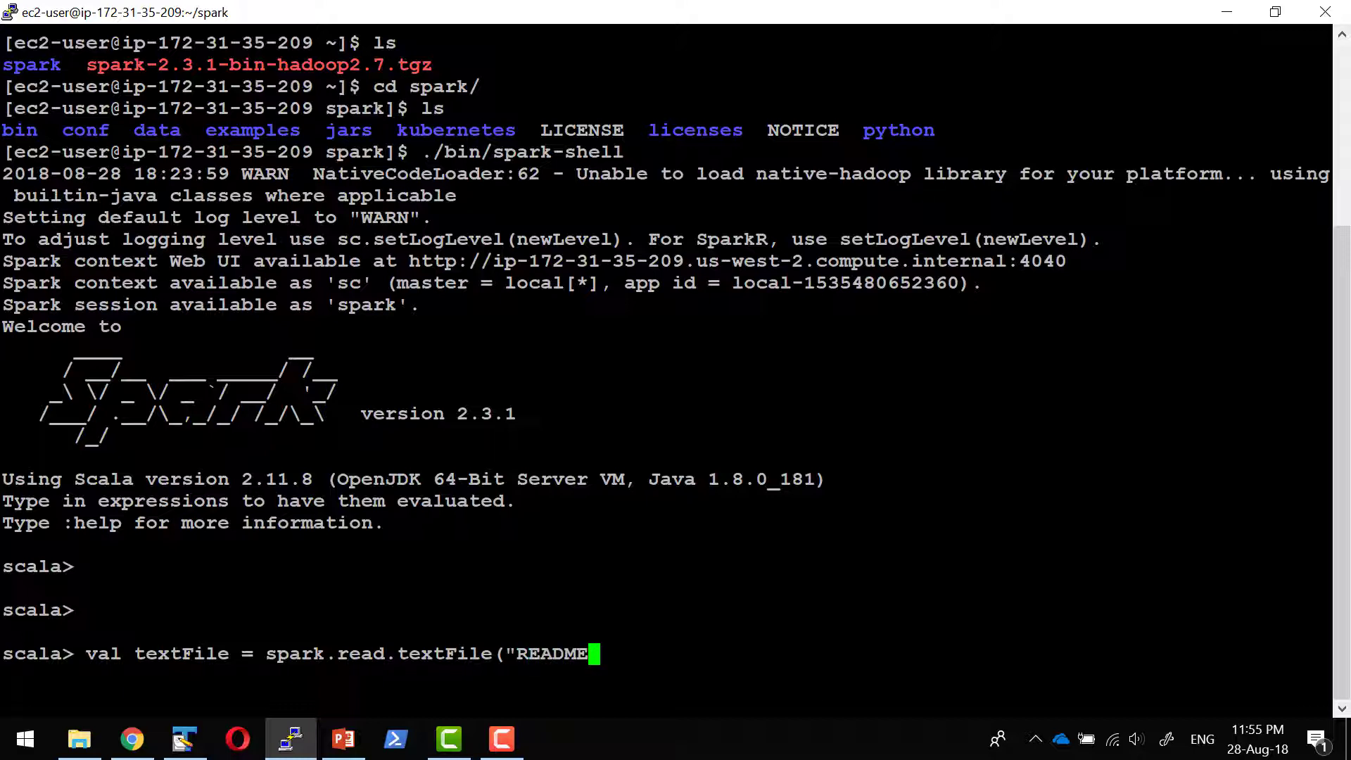
type(".md")
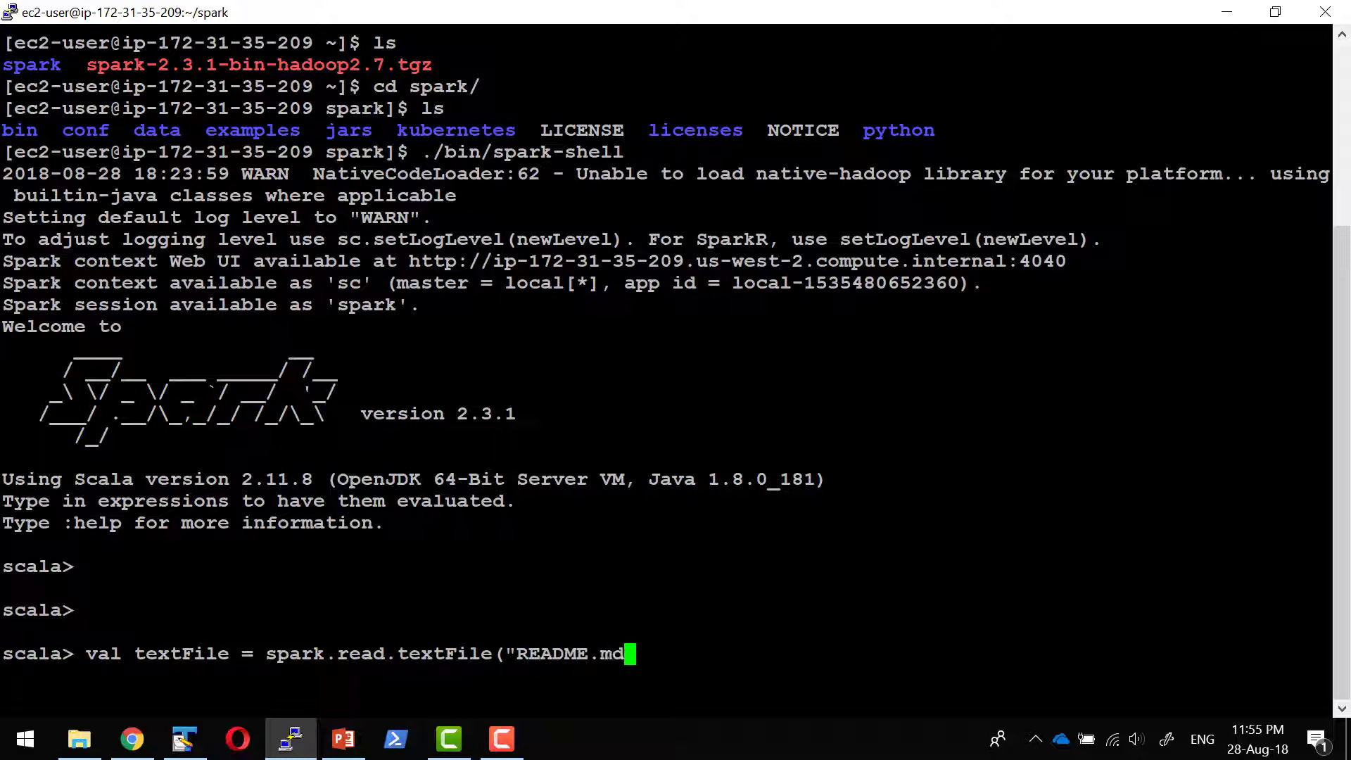
type("\")")
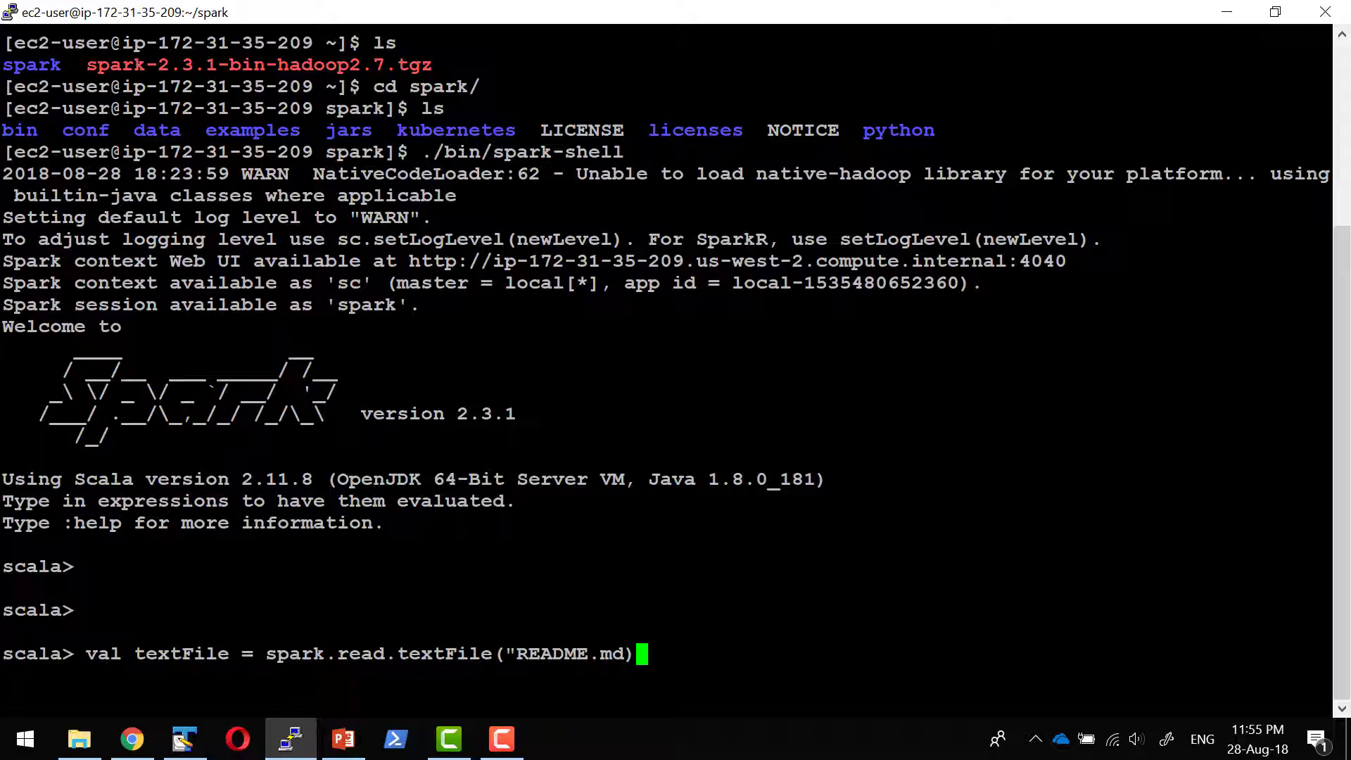
key("Return")
type("val textFile = spark.read.textFile(\"README.md\")")
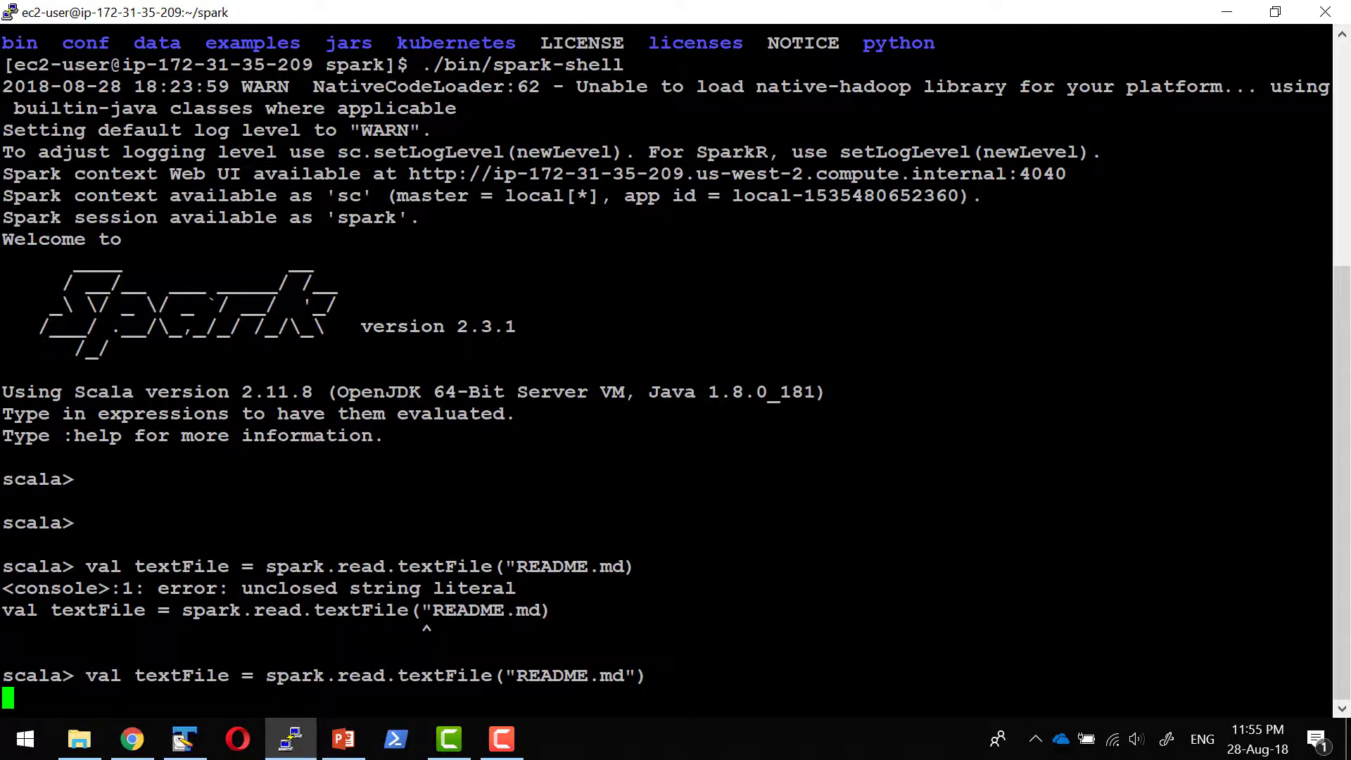
key("Return")
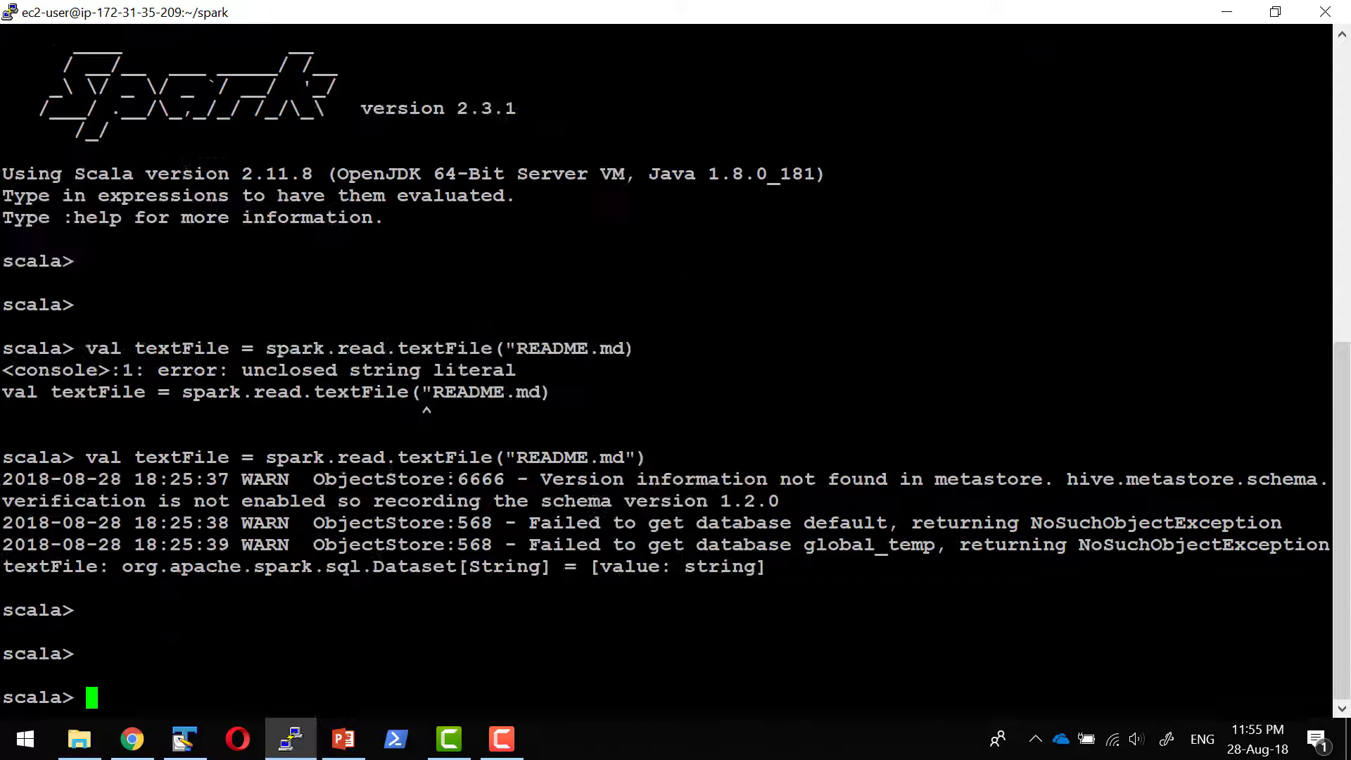
Request the line count with textFile.count()
type("text")
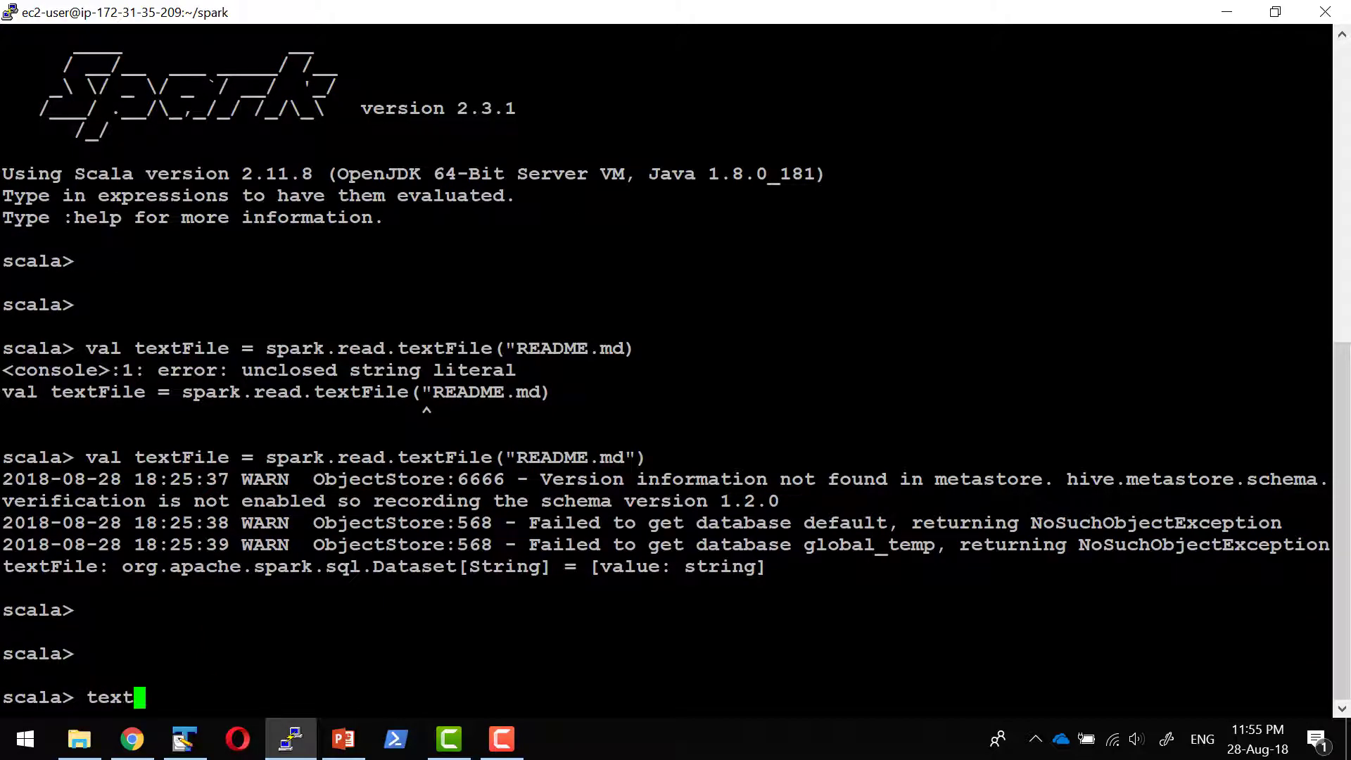
type("File.count")
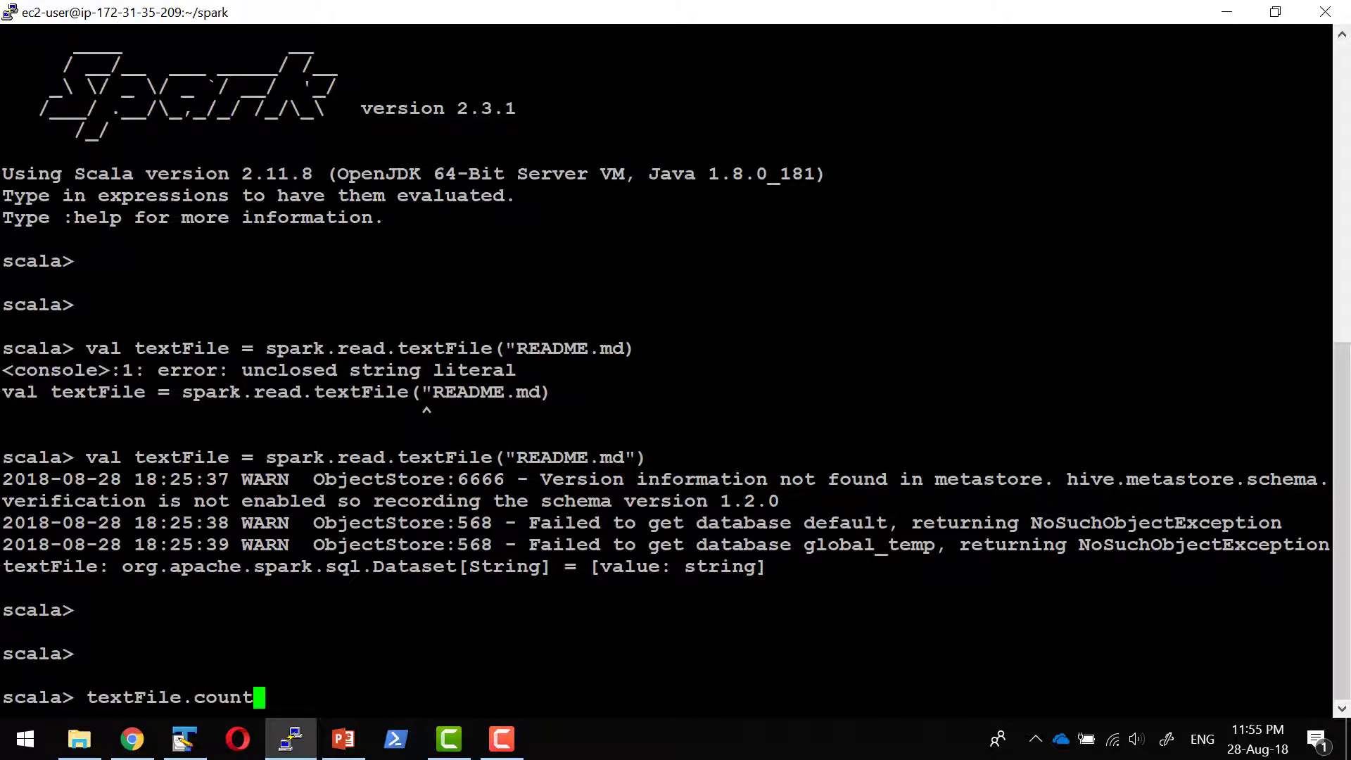
type("()")
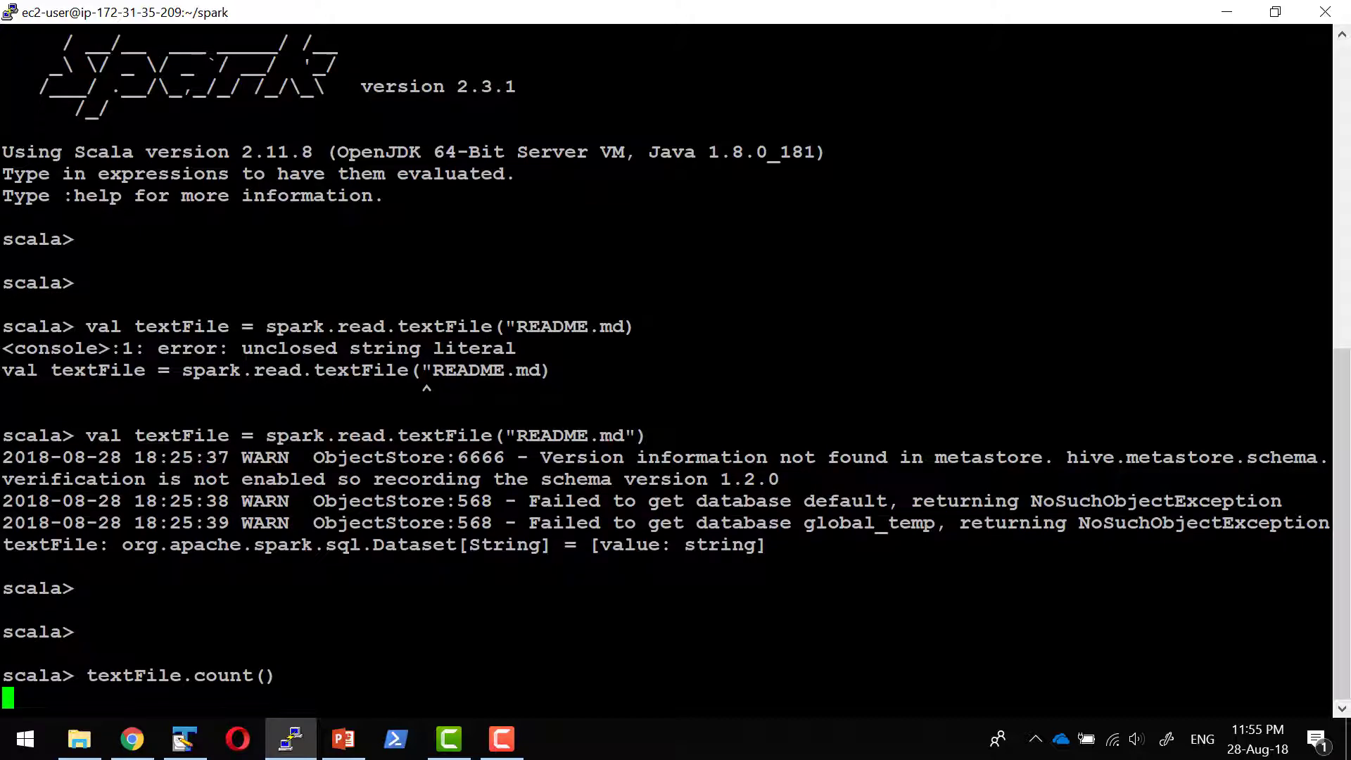
key("Return")
type("./bin/pyspark")
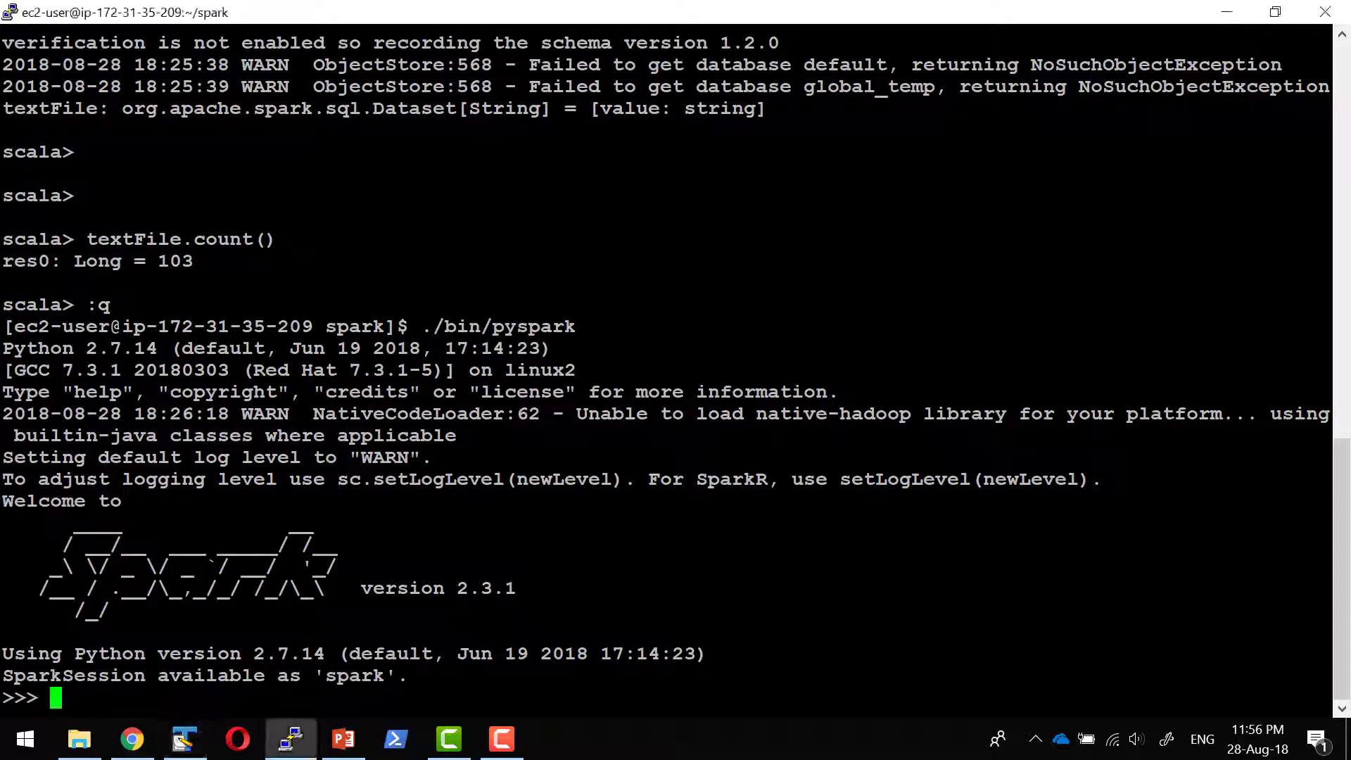
Read README.md with spark.read.text and count its 103 lines in PySpark
type("textFile = spark.read.text(\"README.md\")")
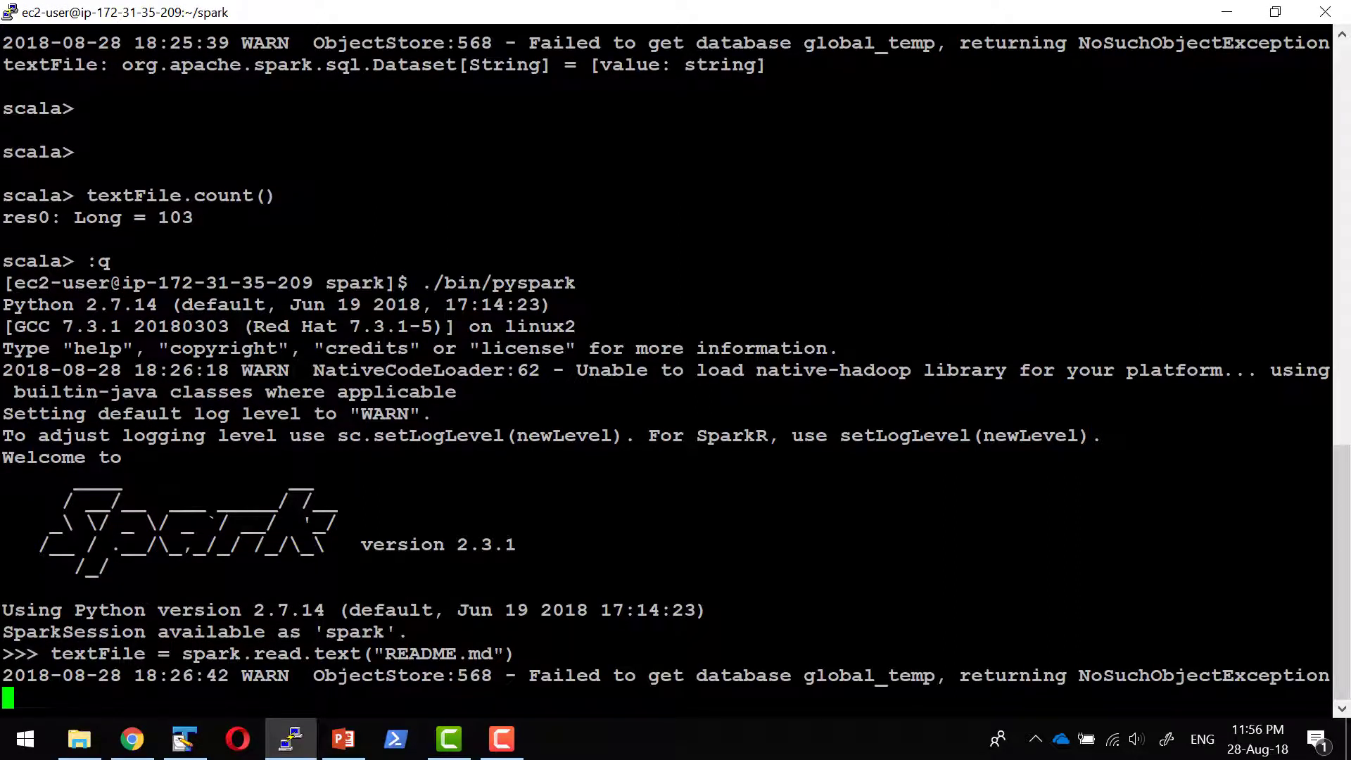
type("textFile.count()")
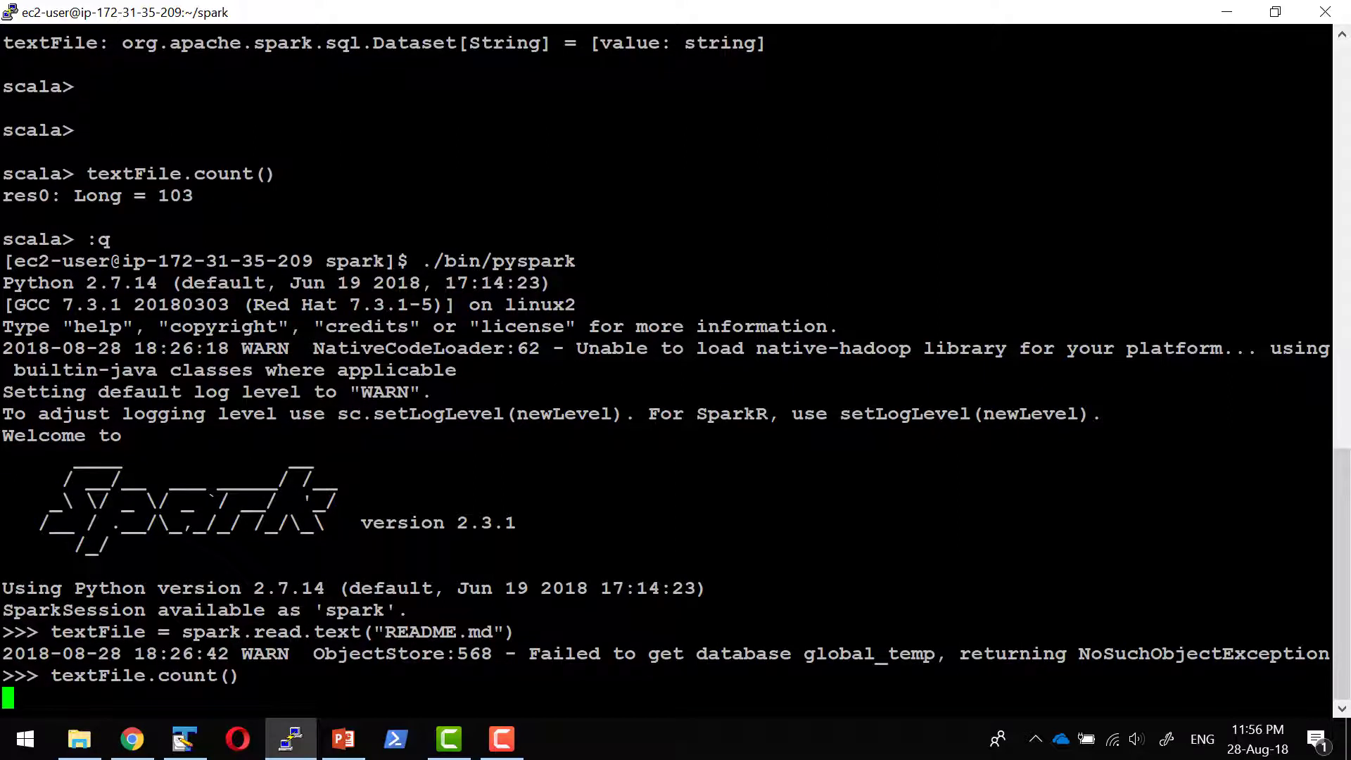
key("Return")
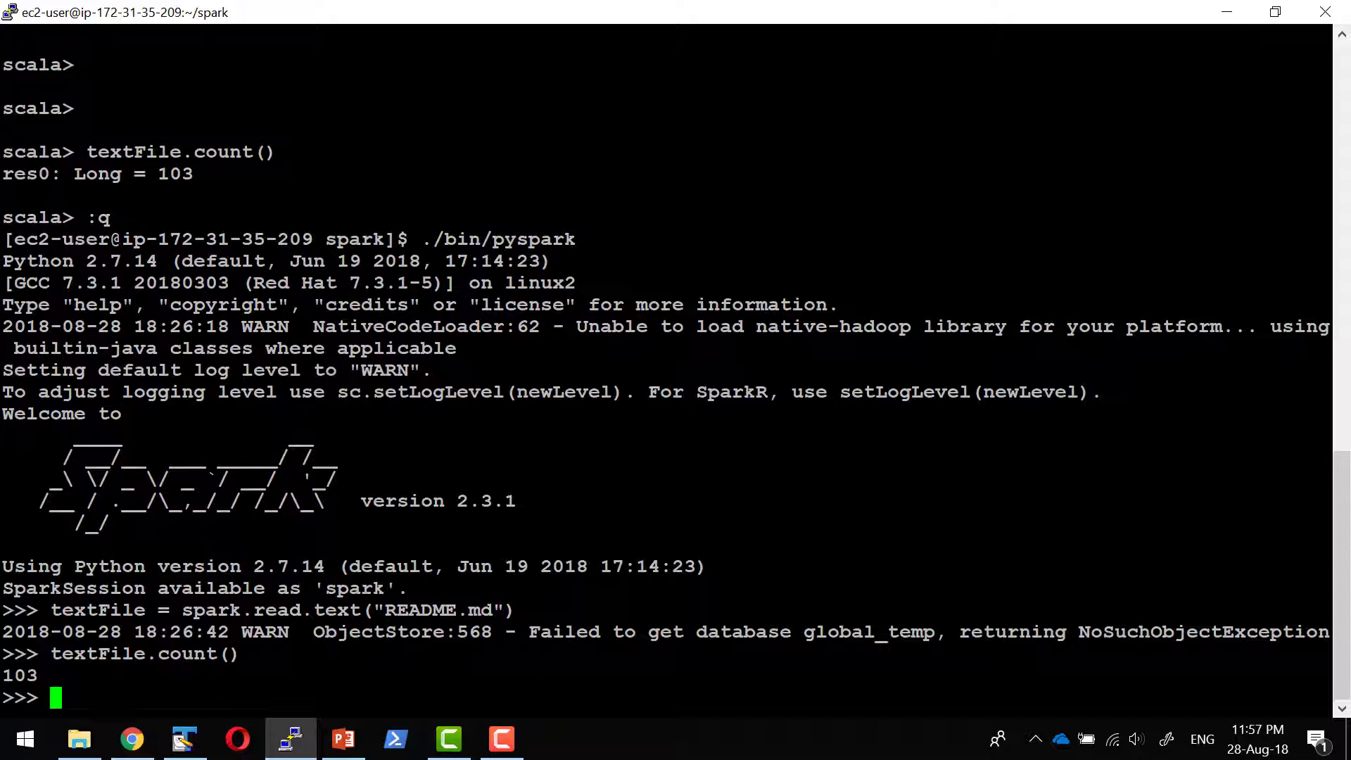
Exit PySpark with quit() back to the bash prompt
type("qu")
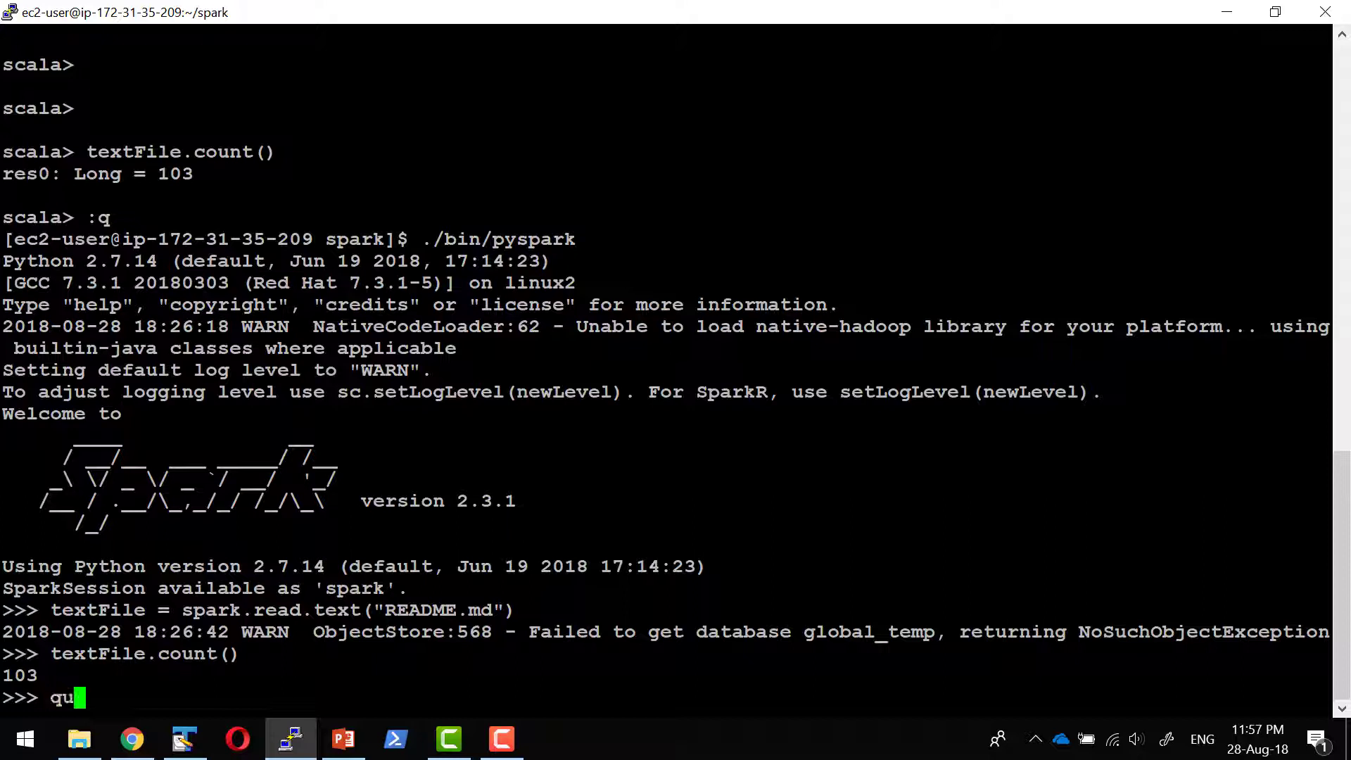
type("it()")
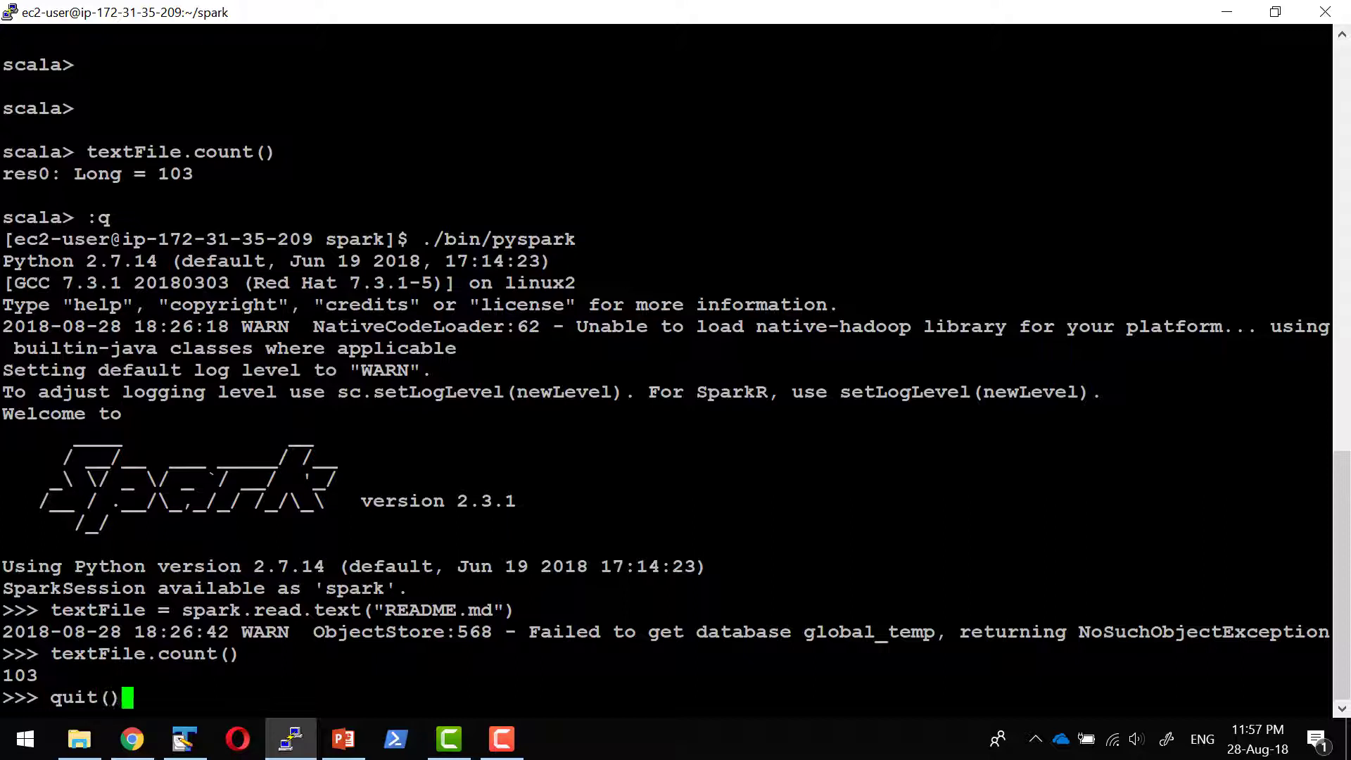
key("Return")
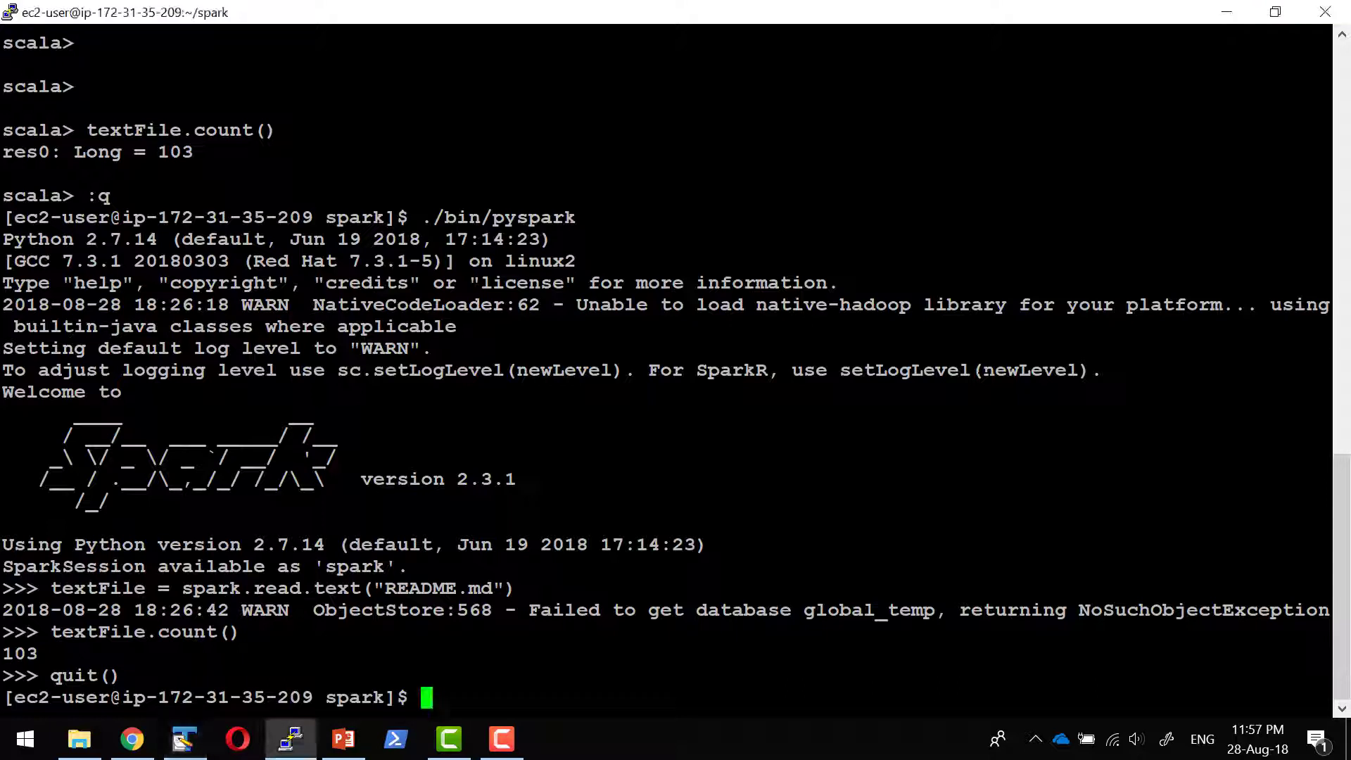
Launch ./bin/spark-sql and wait for the spark-sql prompt
type("./bin/")
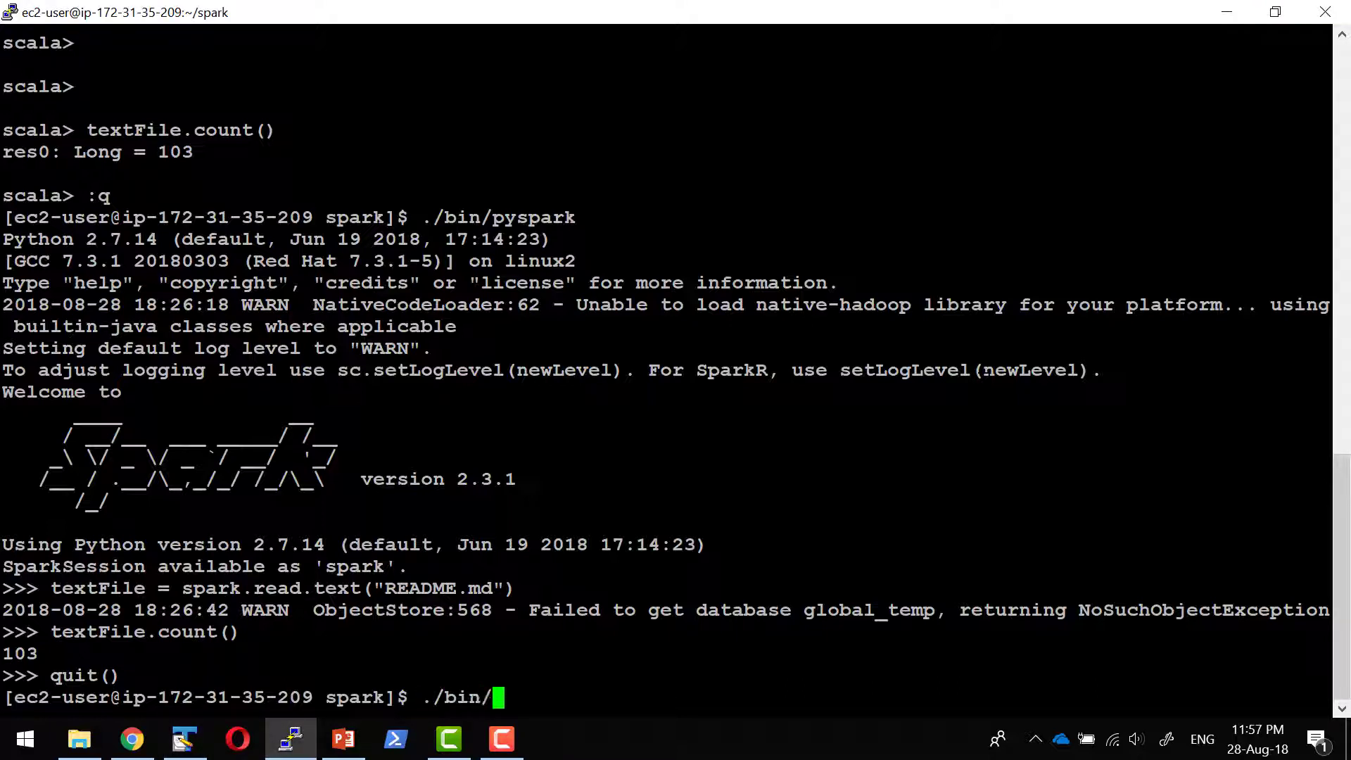
type("spark-sql")
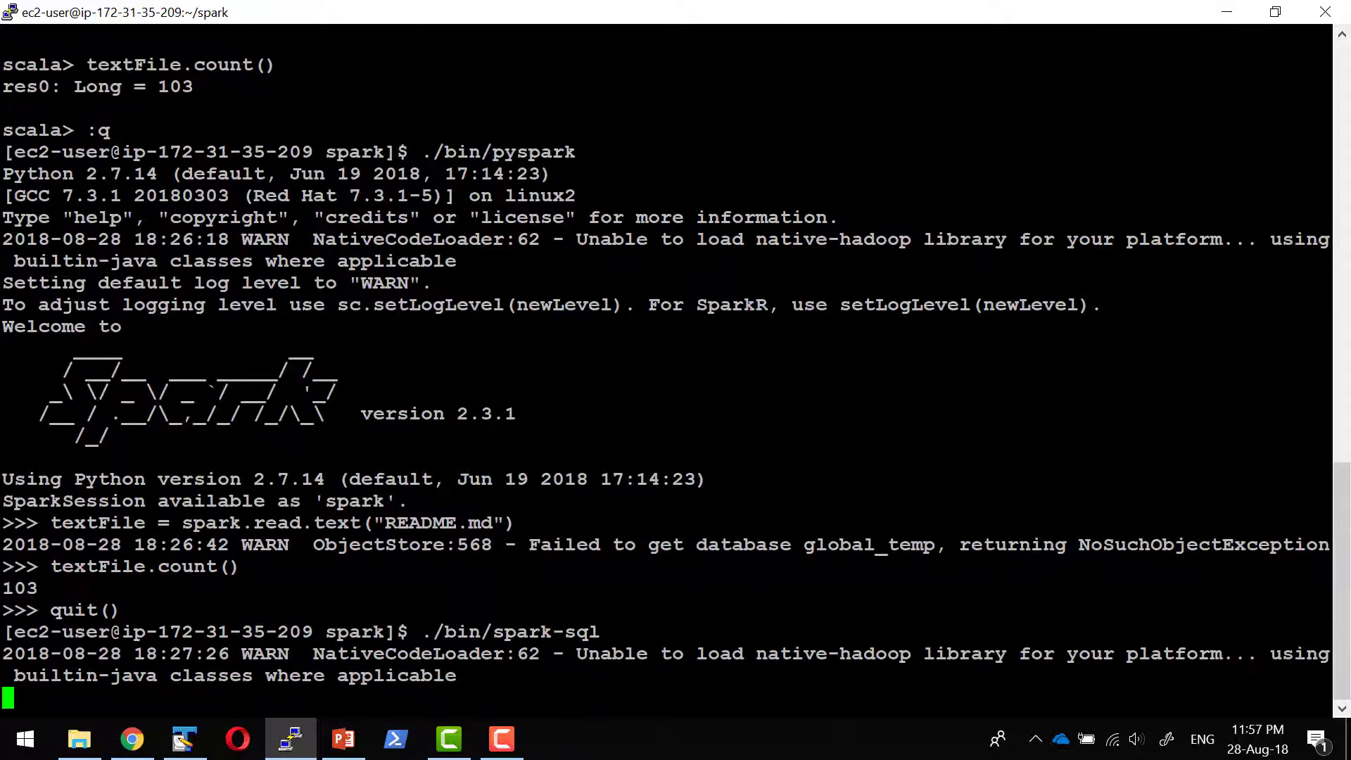
scroll("down", 3)
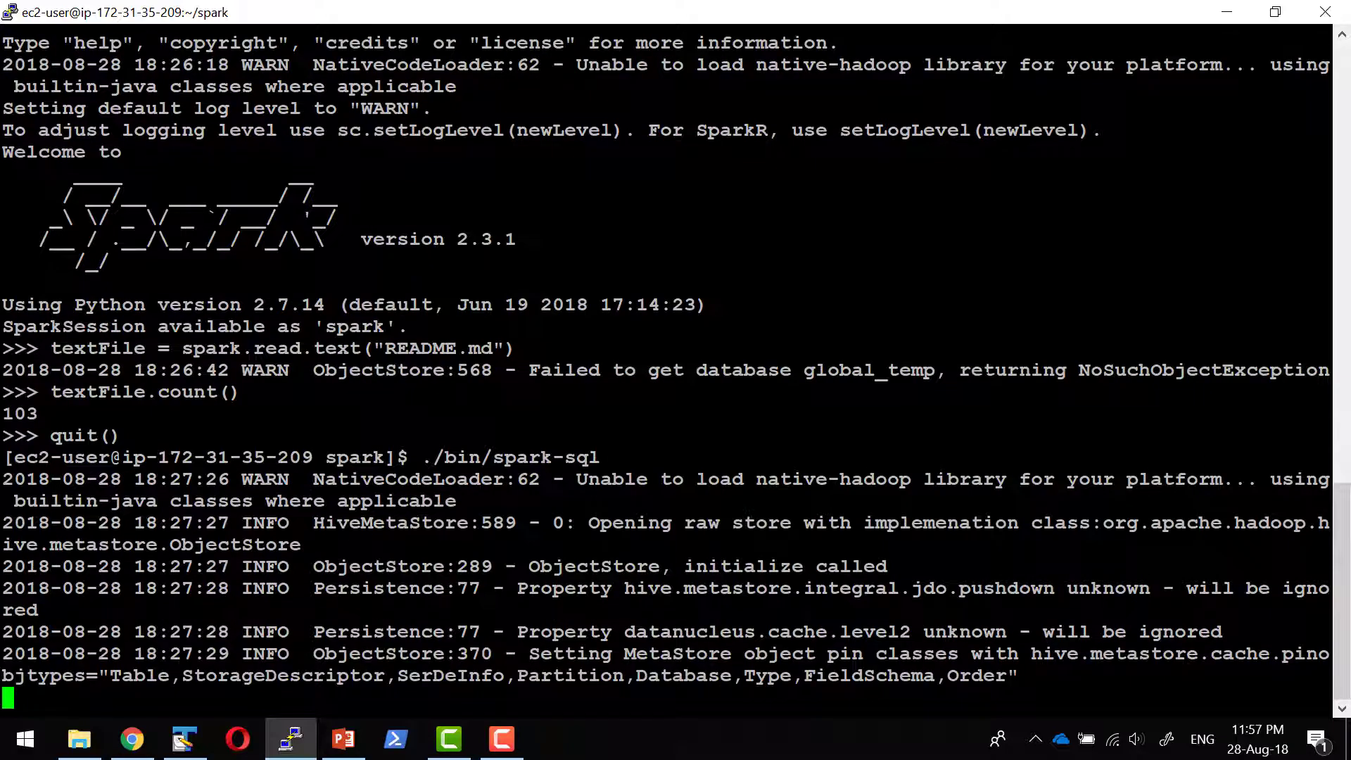
scroll("down", 3)
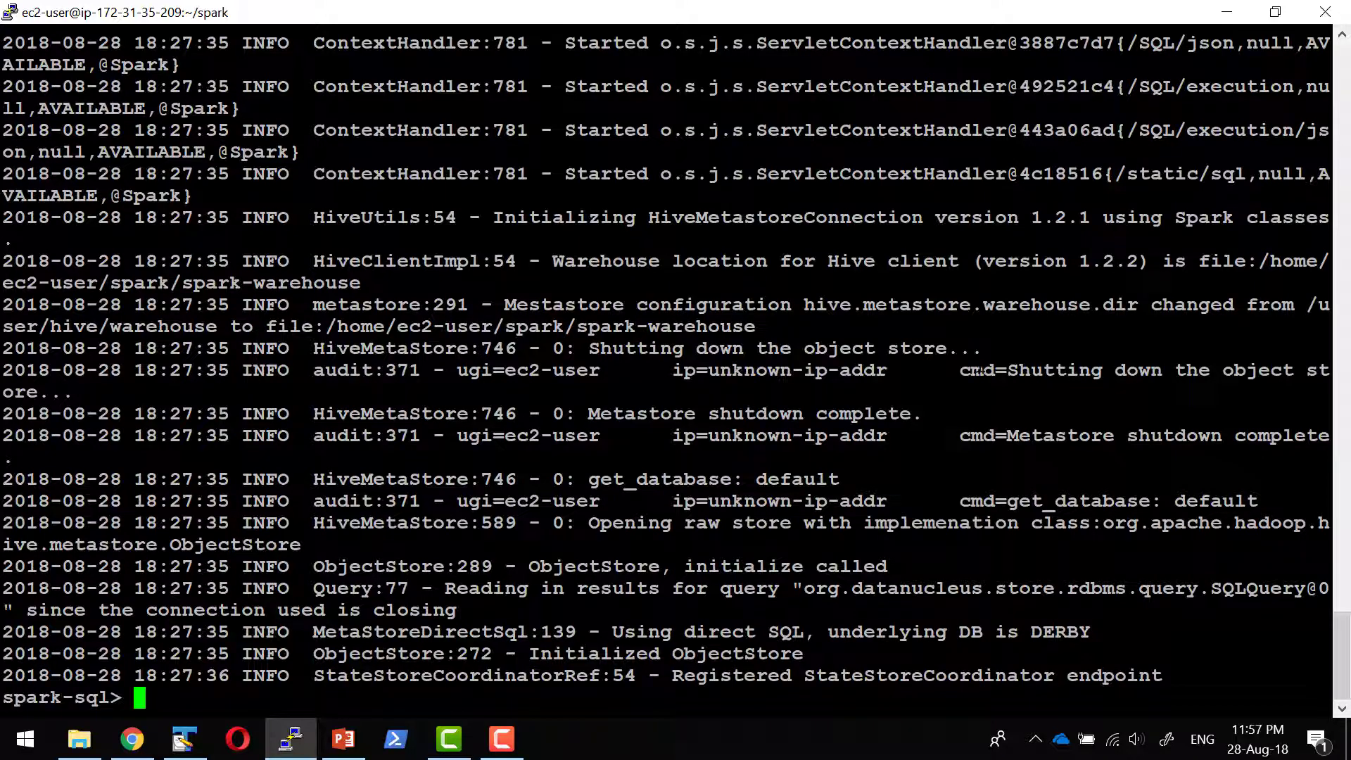
Create database muthu4all and list databases to show default and muthu4all
type("create")
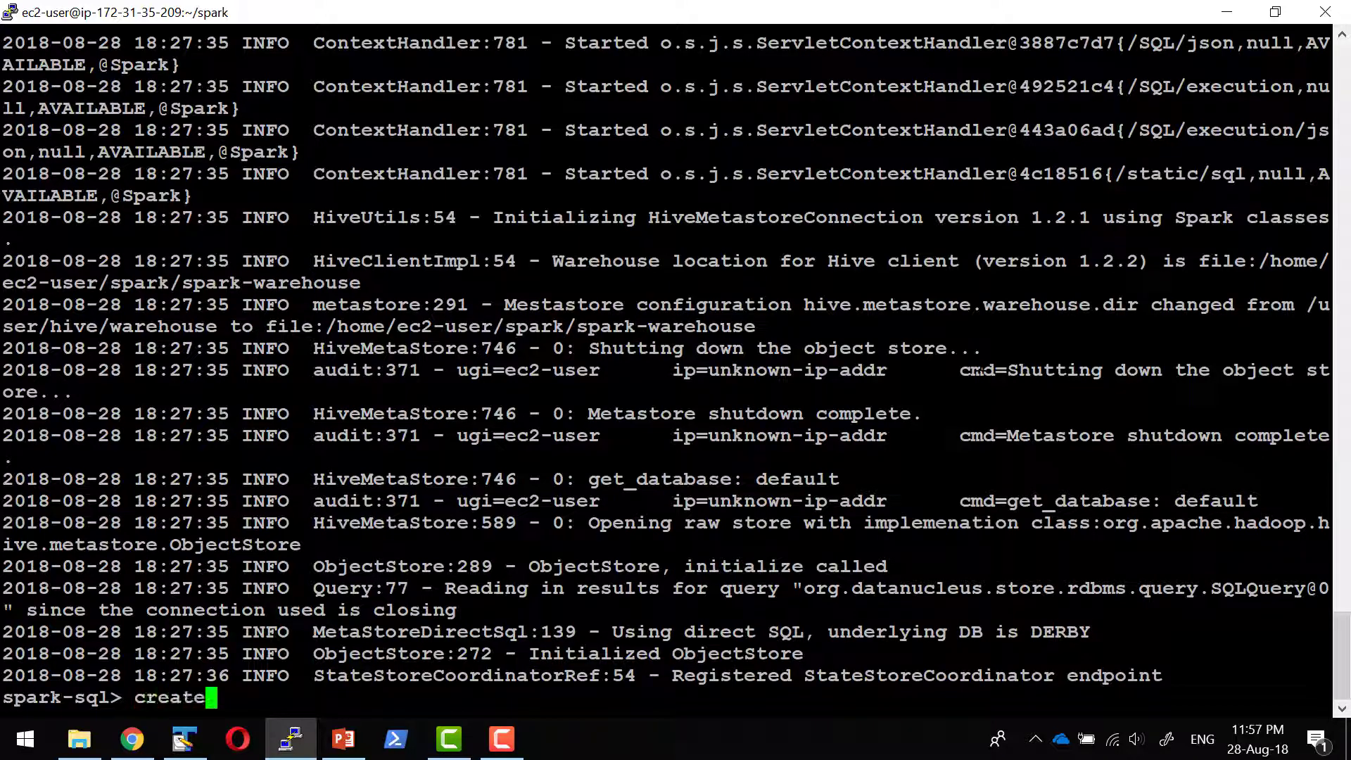
type("database m")
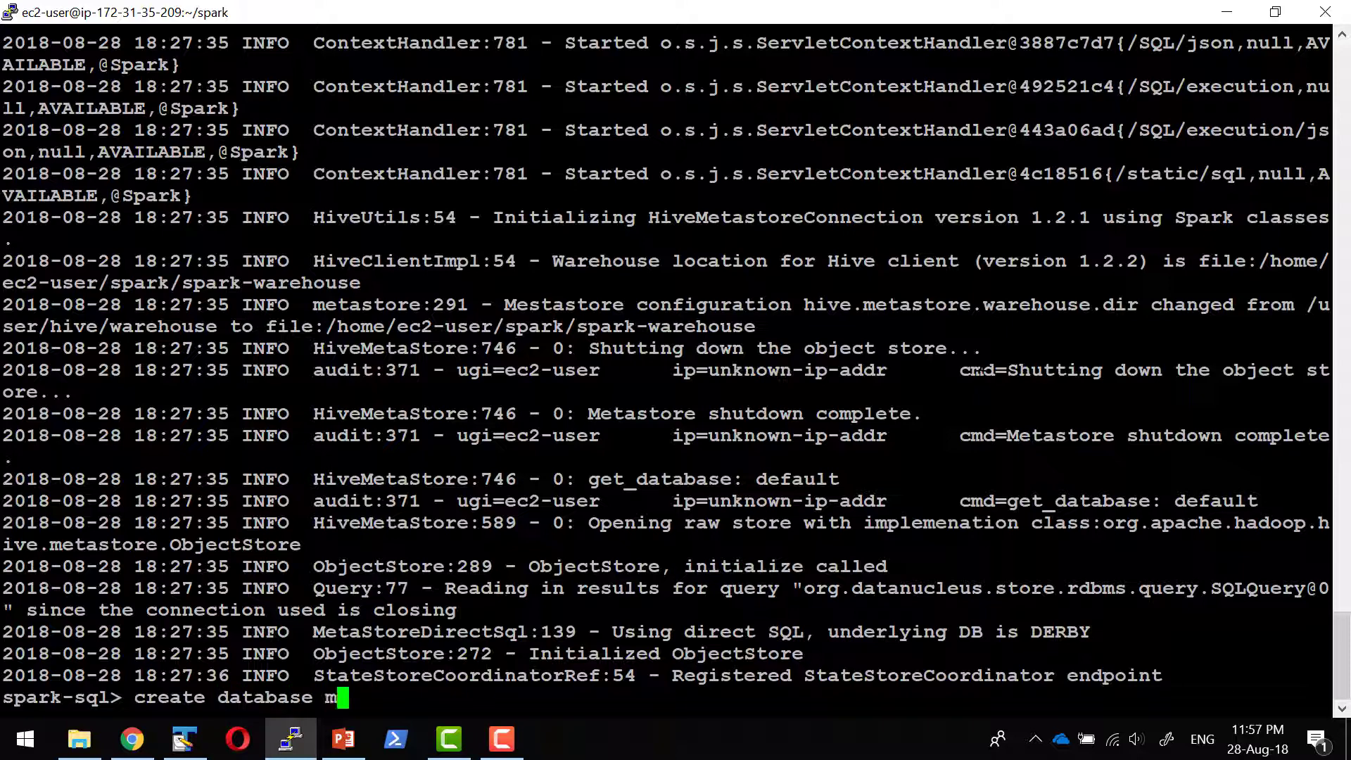
type("uthu4all")
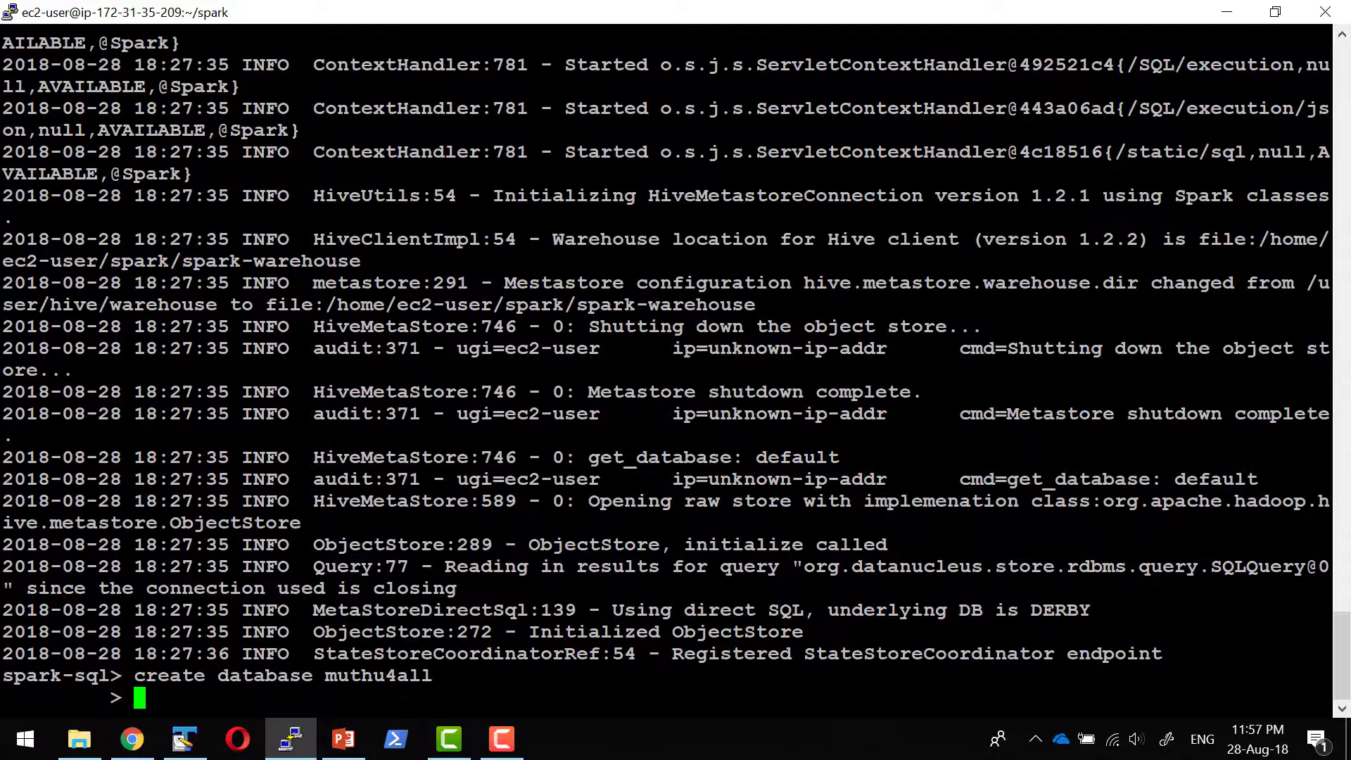
type(";")
type("show")
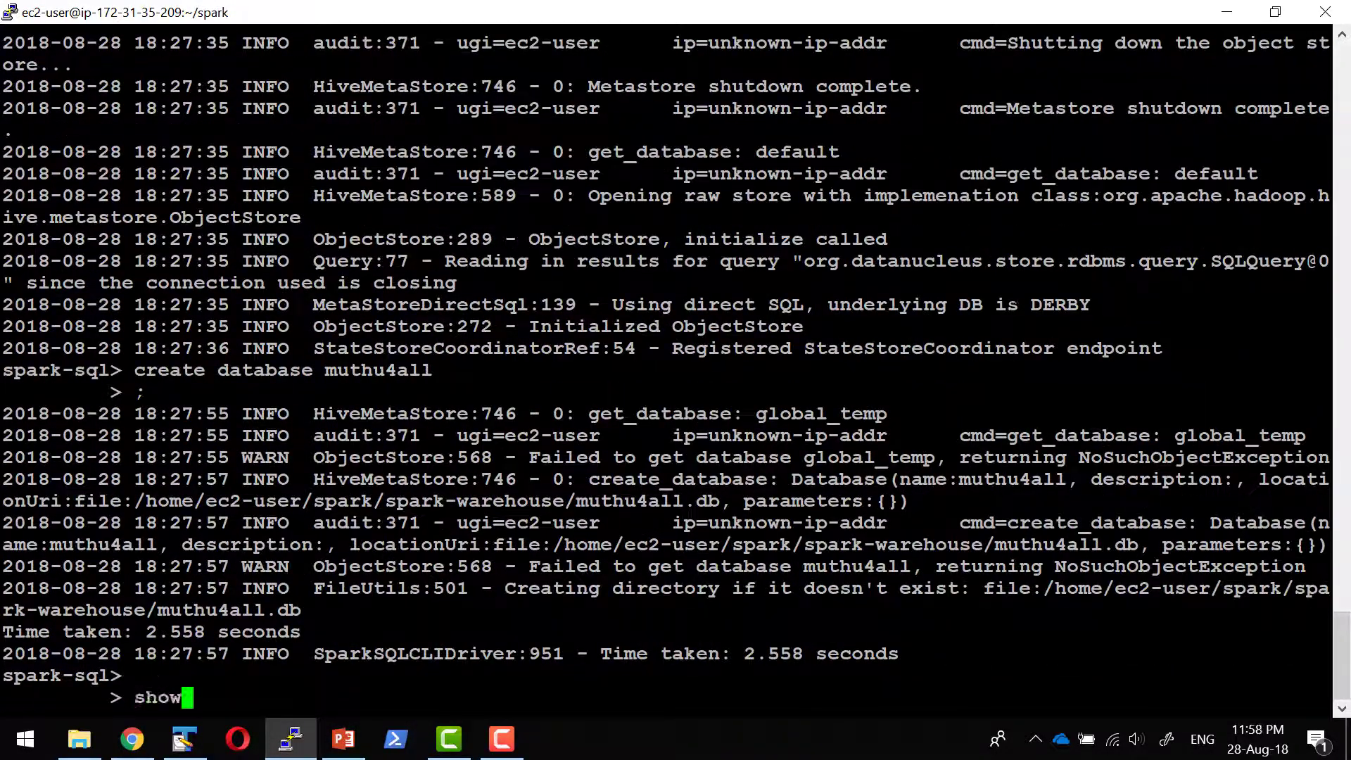
type("databases;")
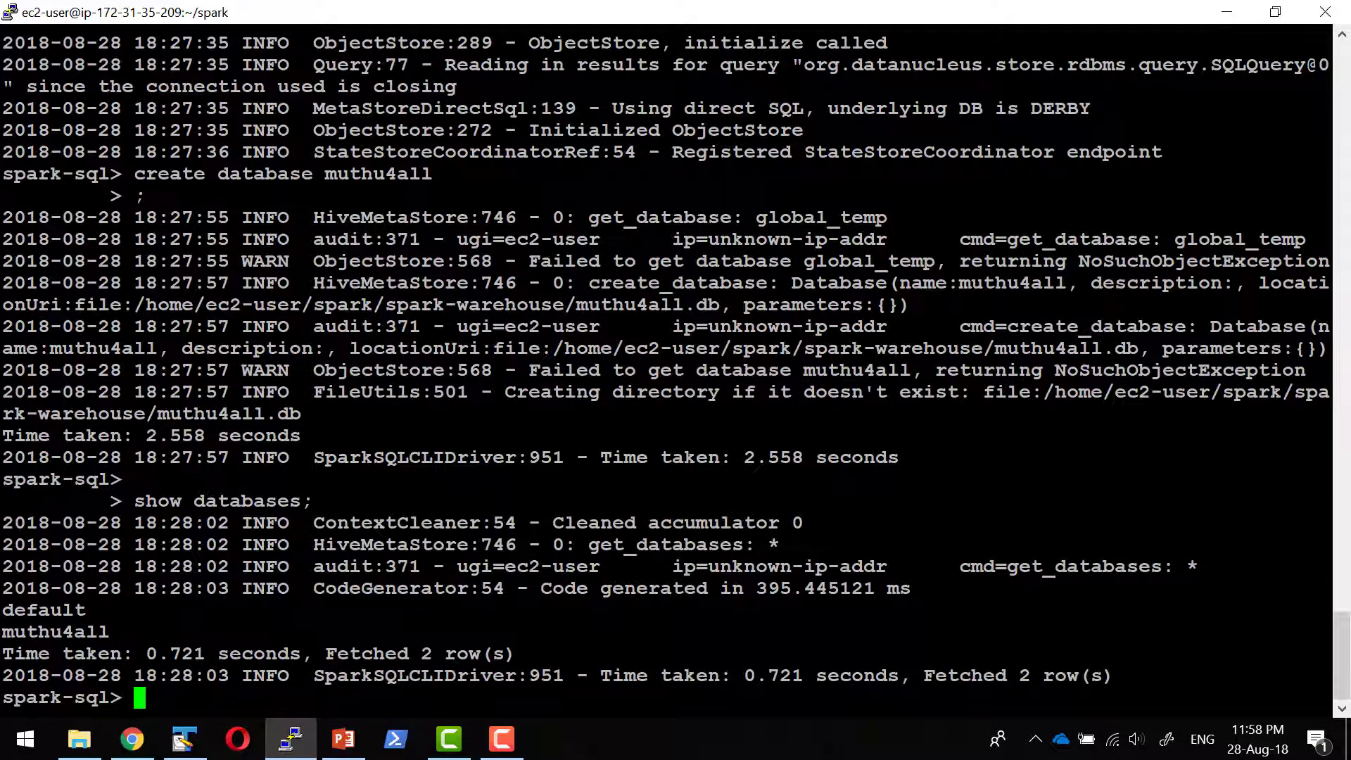
Switch to the muthu4all database with use muthu4all, correcting the typo
type("use mtuth")
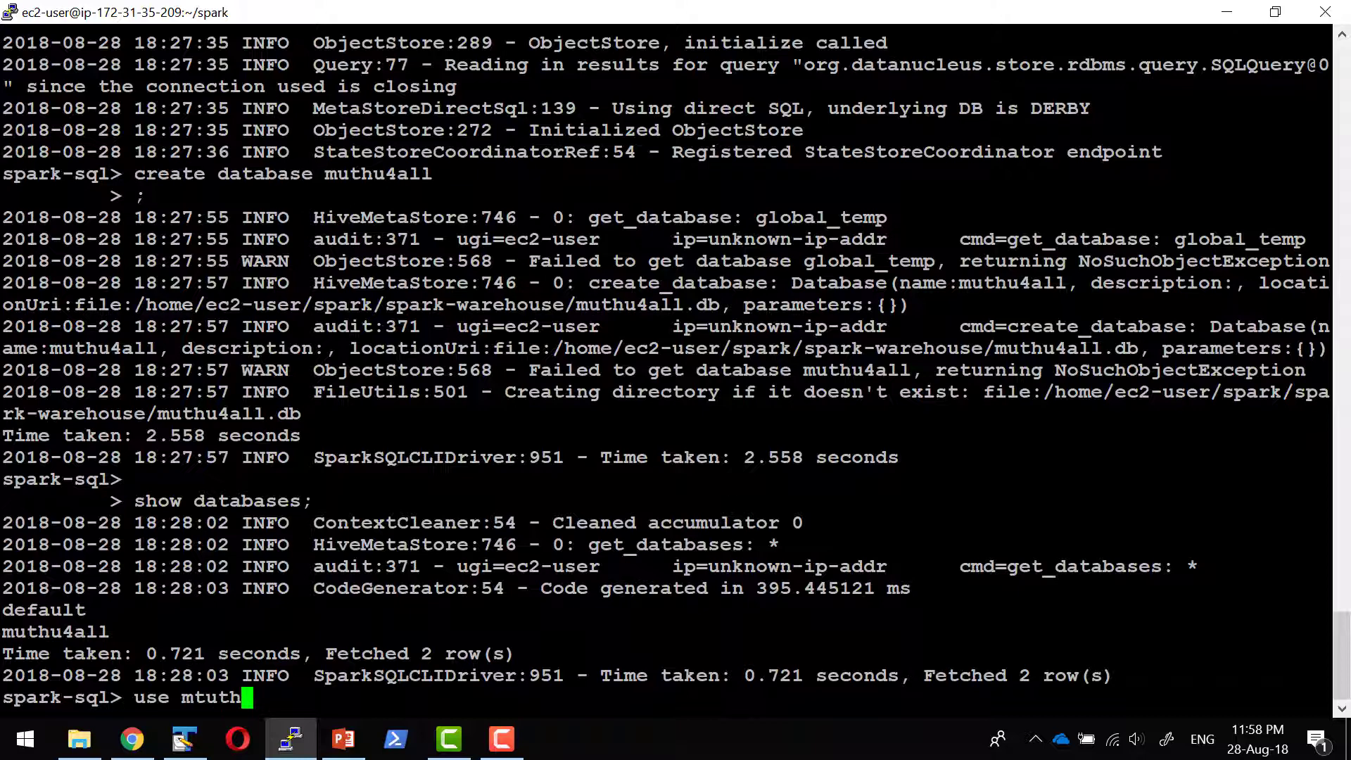
key("BackSpace")
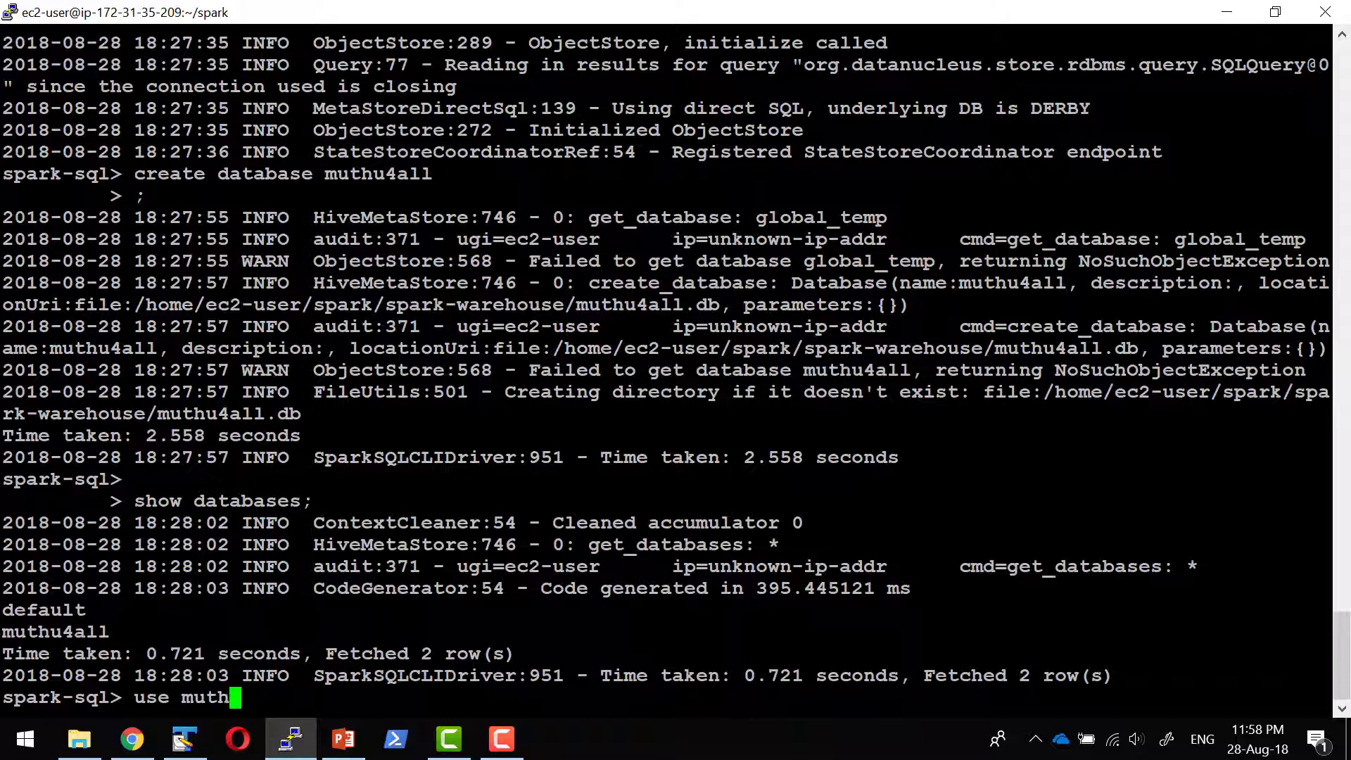
key("Return")
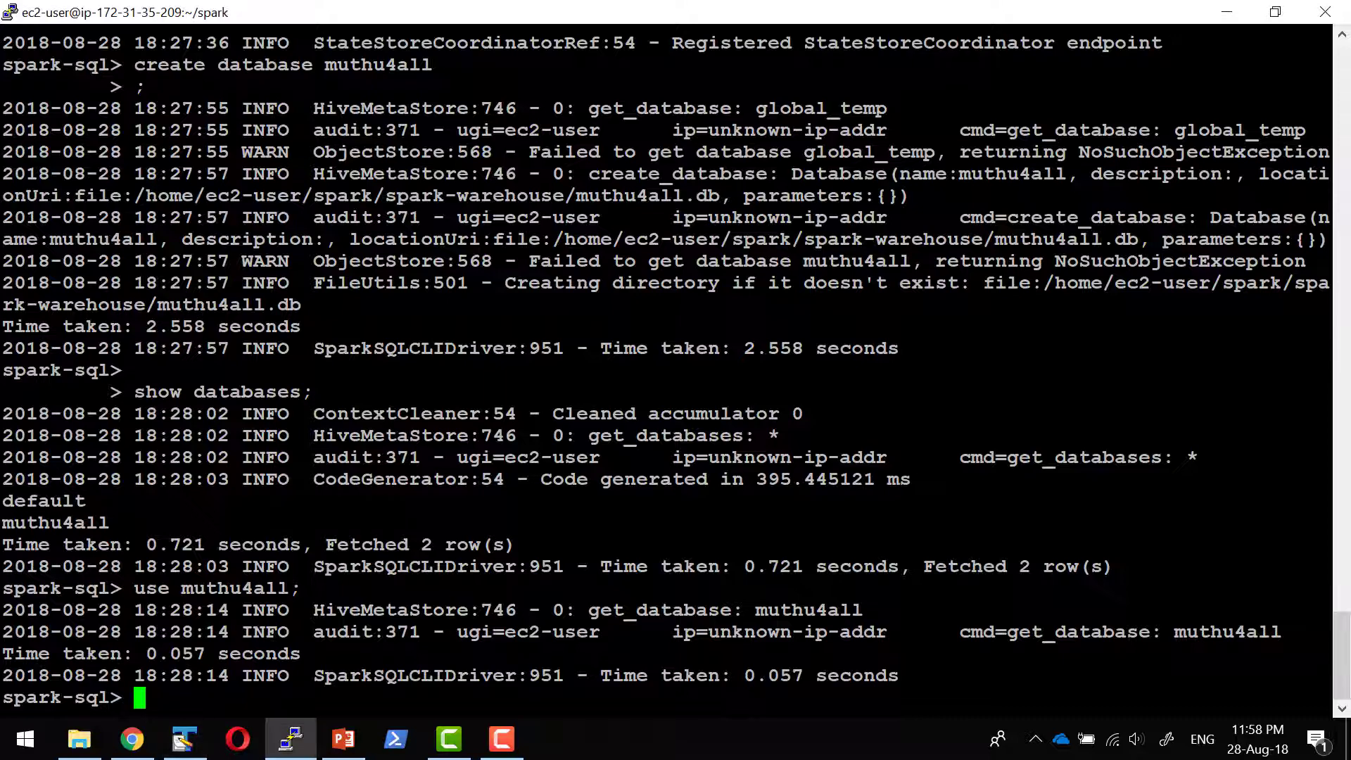
Create the employees(name string, salary long) table using json from examples/src/main/resources/employees.json
type("create table employees(name string,salary long) using json options(path 'examples/src/main/resources/employees.json');")
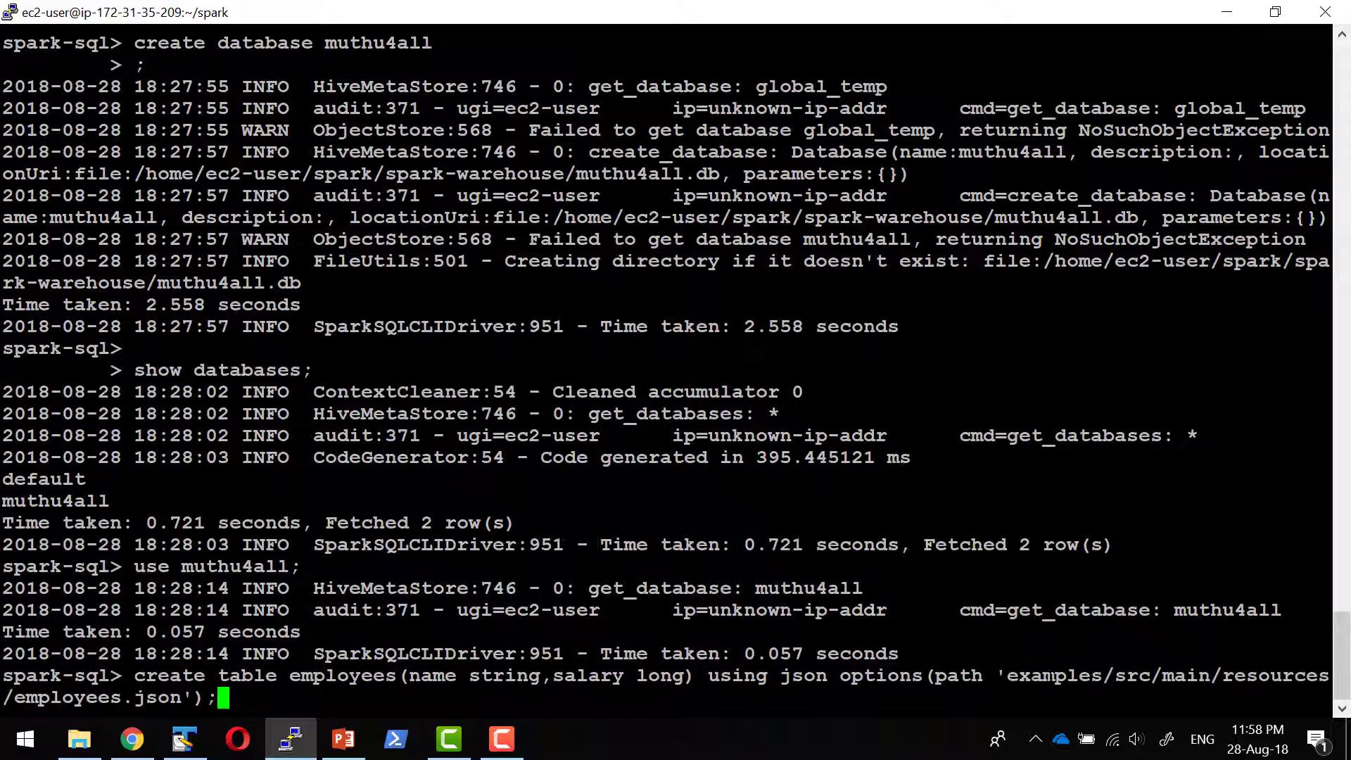
mouse_move(79, 739)
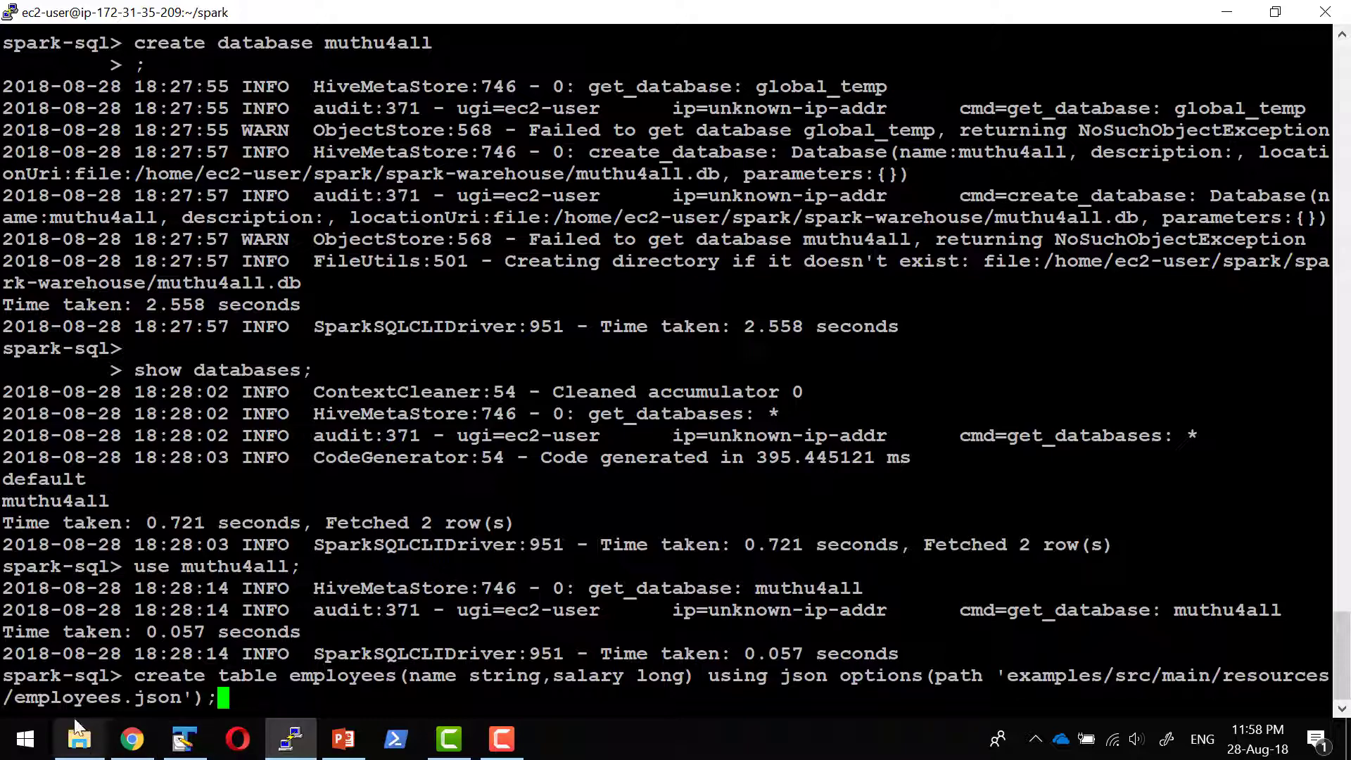
scroll("up", 3)
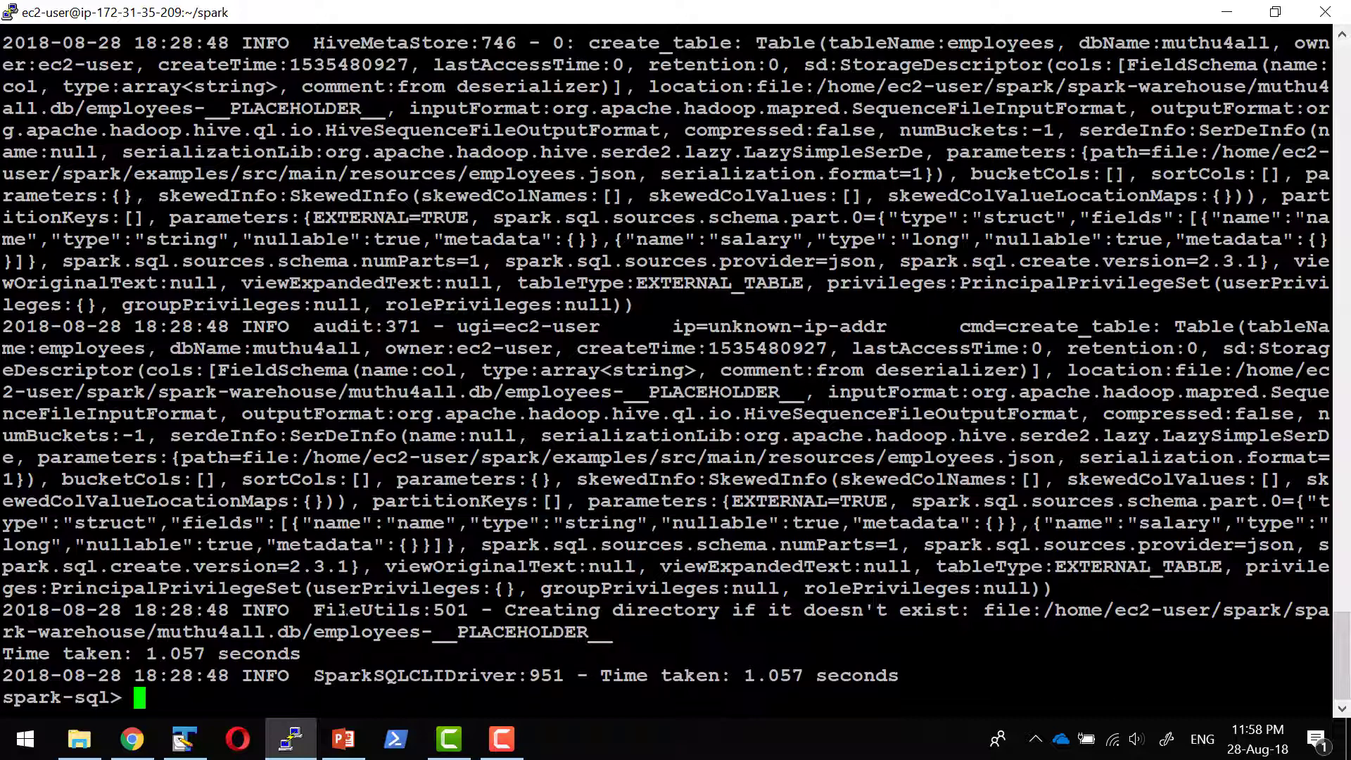
type("select *")
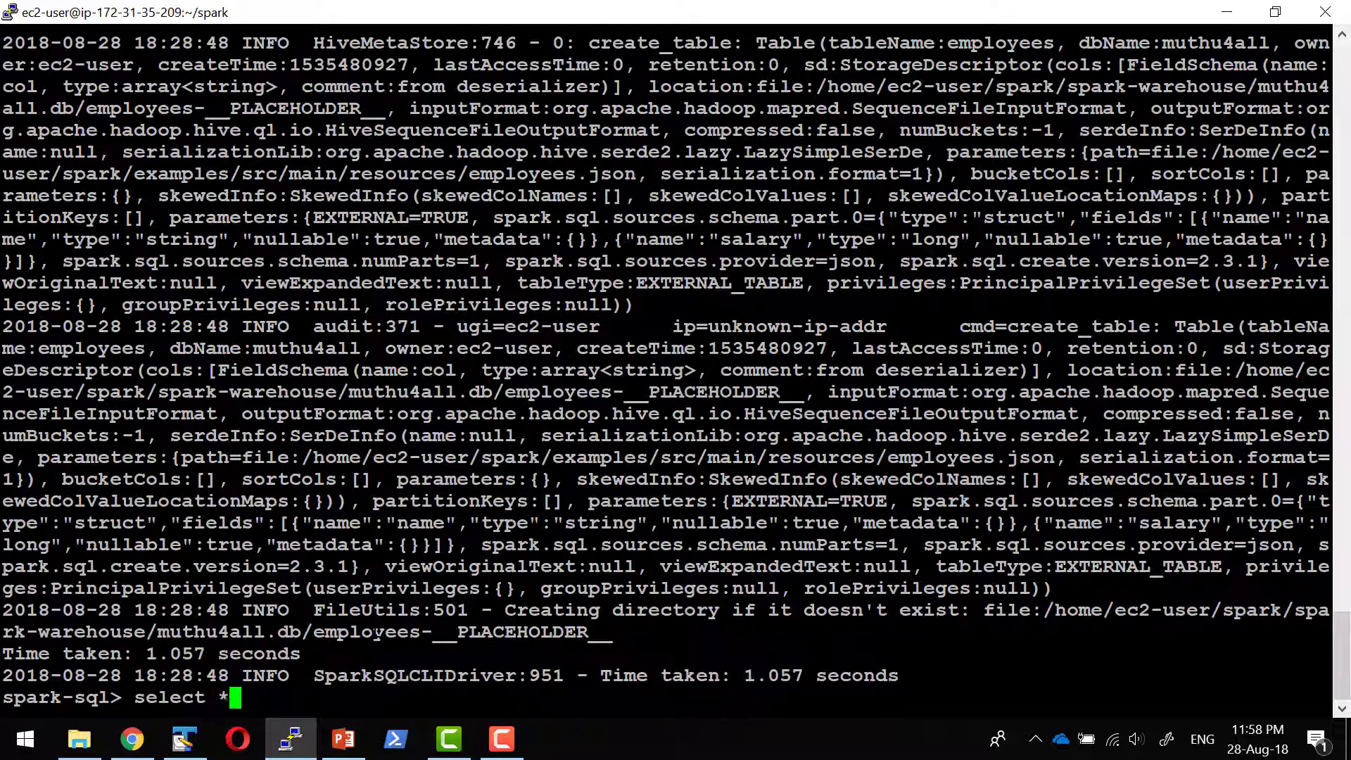
Run select * from employees; to return every row
type("from")
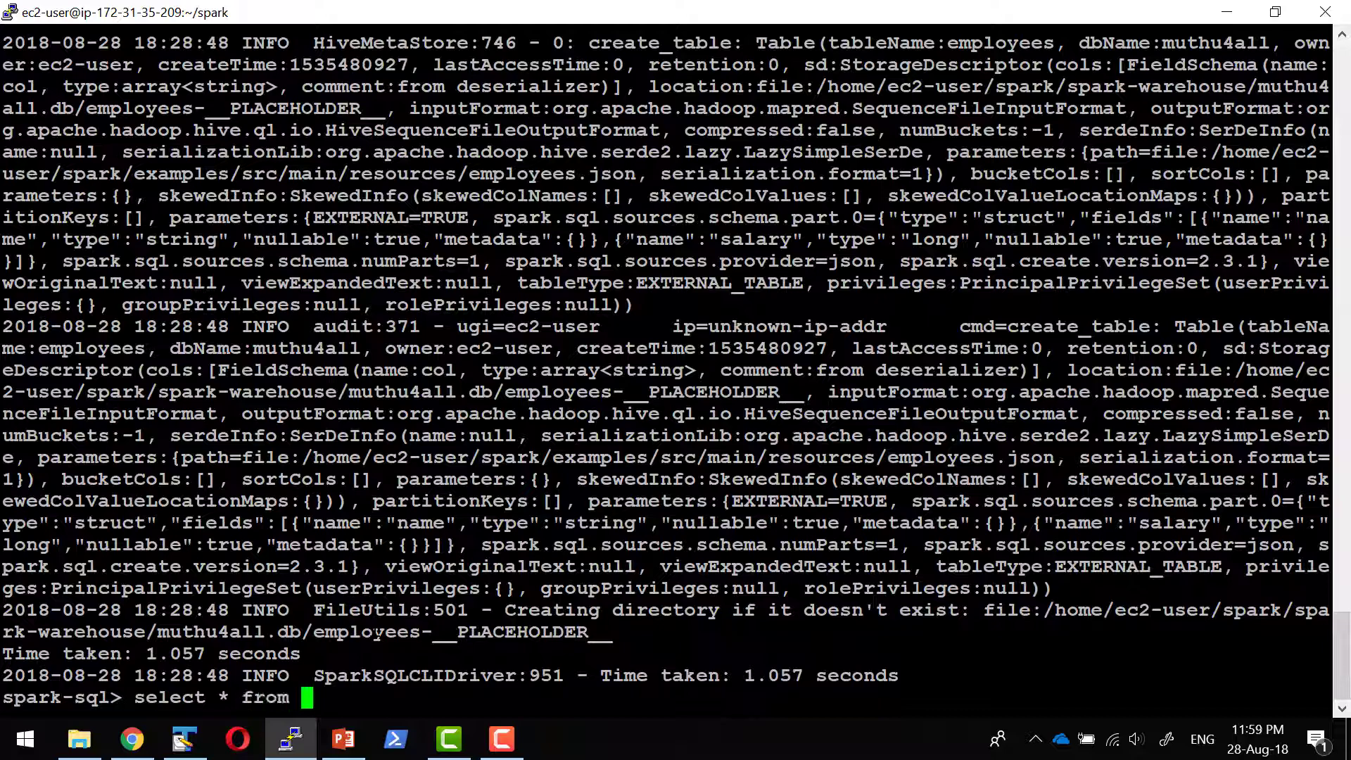
type("employees")
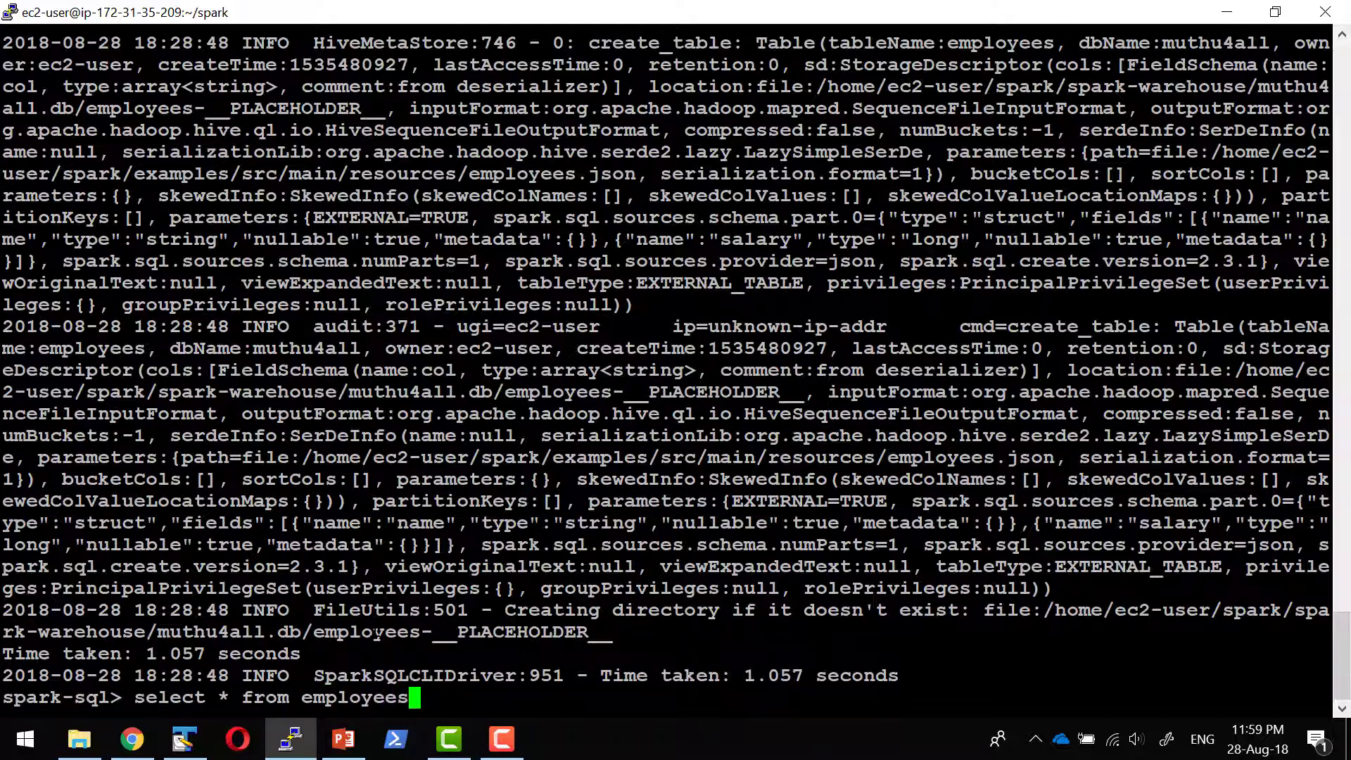
key("Return")
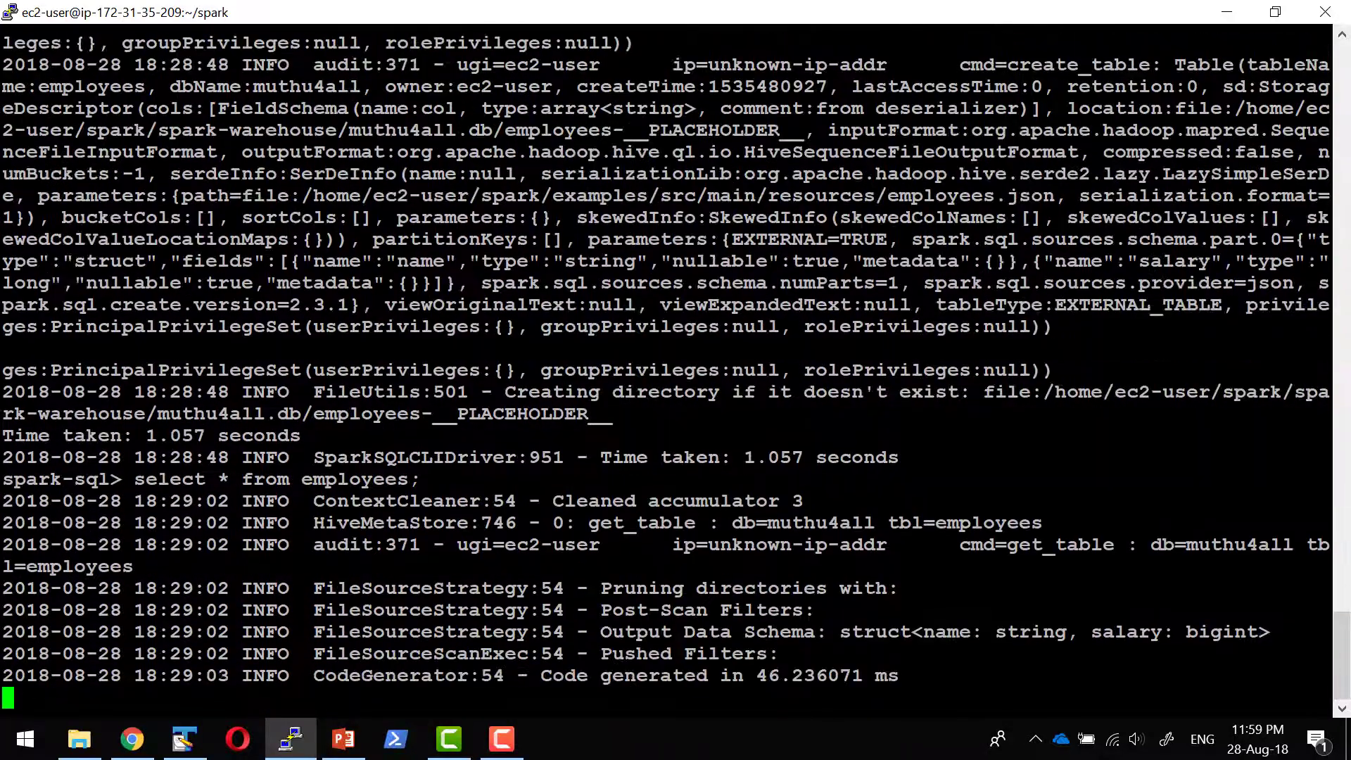